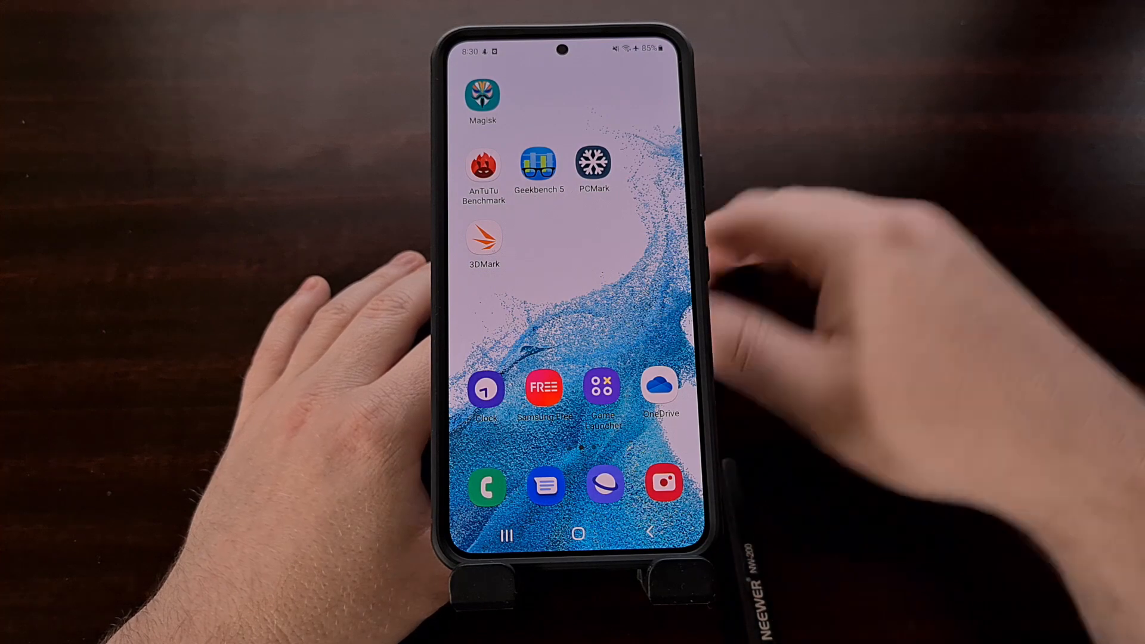
- Power off the phone and reboot it into download mode showing the custom OS warning
click(481, 95)
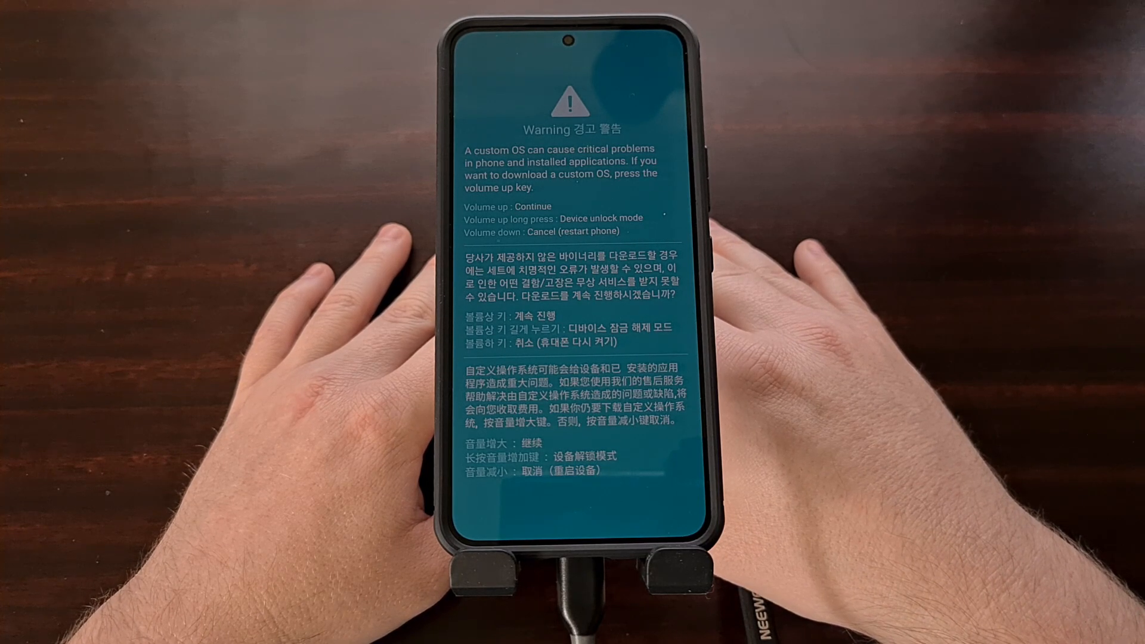
key(volumeup)
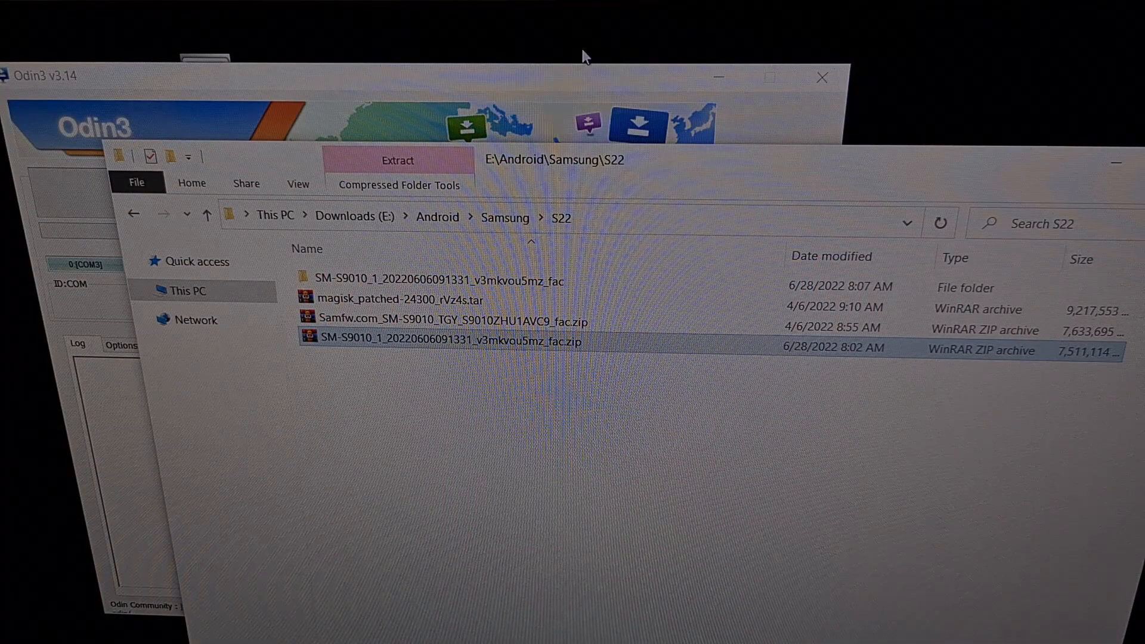
mouse_move(496, 110)
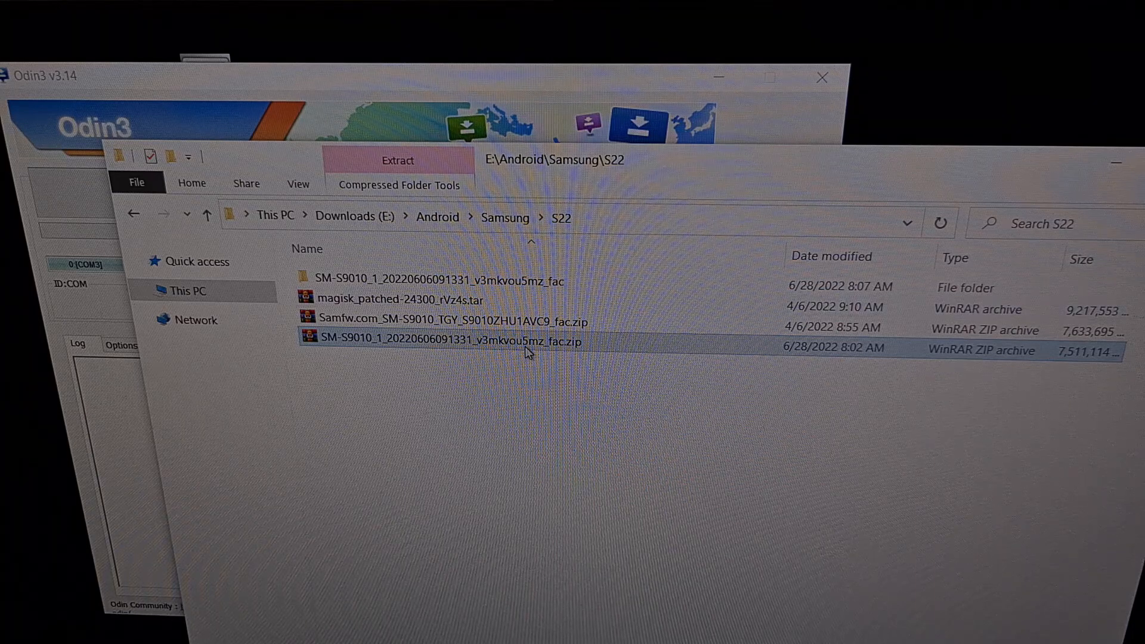
mouse_move(526, 343)
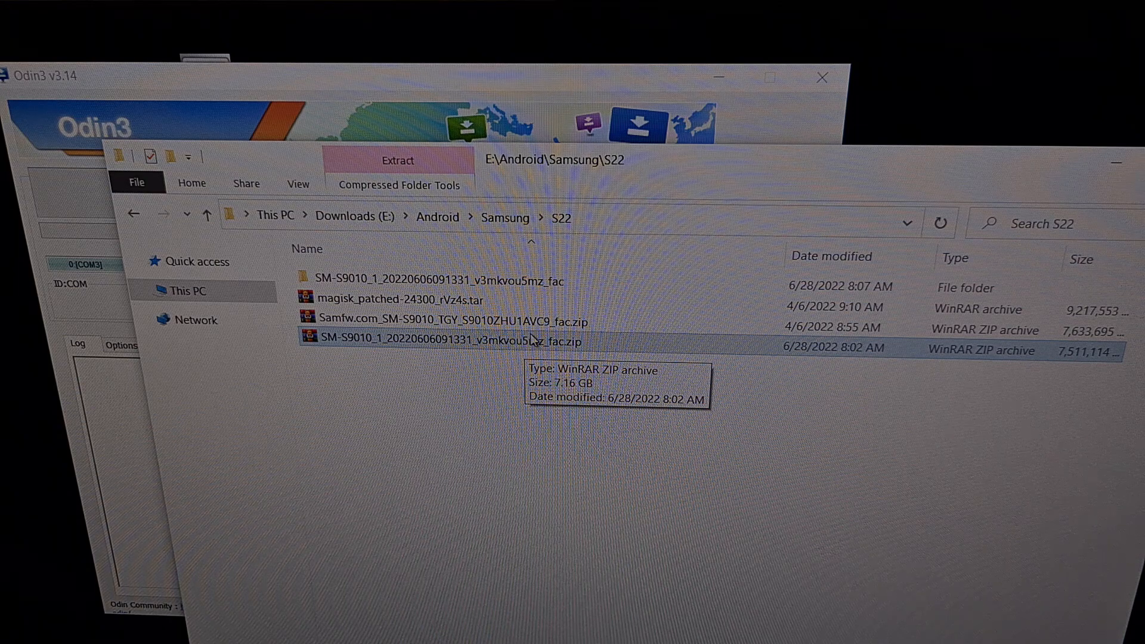
mouse_move(543, 350)
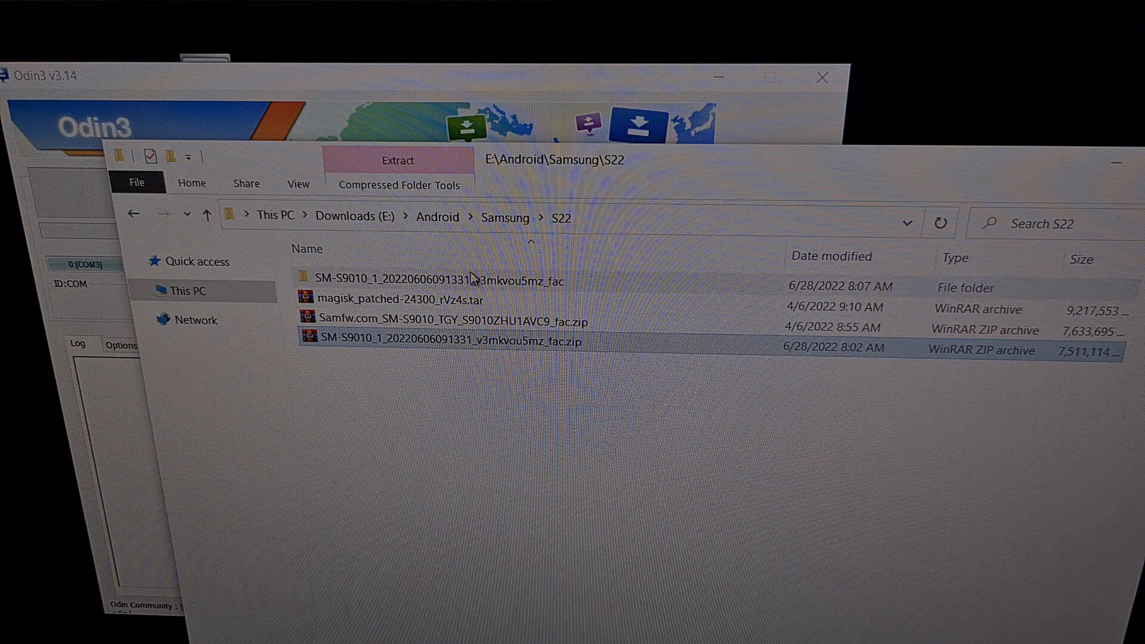
- Open the extracted SM-S9010 ..._fac firmware folder with its AP, BL, CP, CSC and HOME_CSC files
double_click(437, 279)
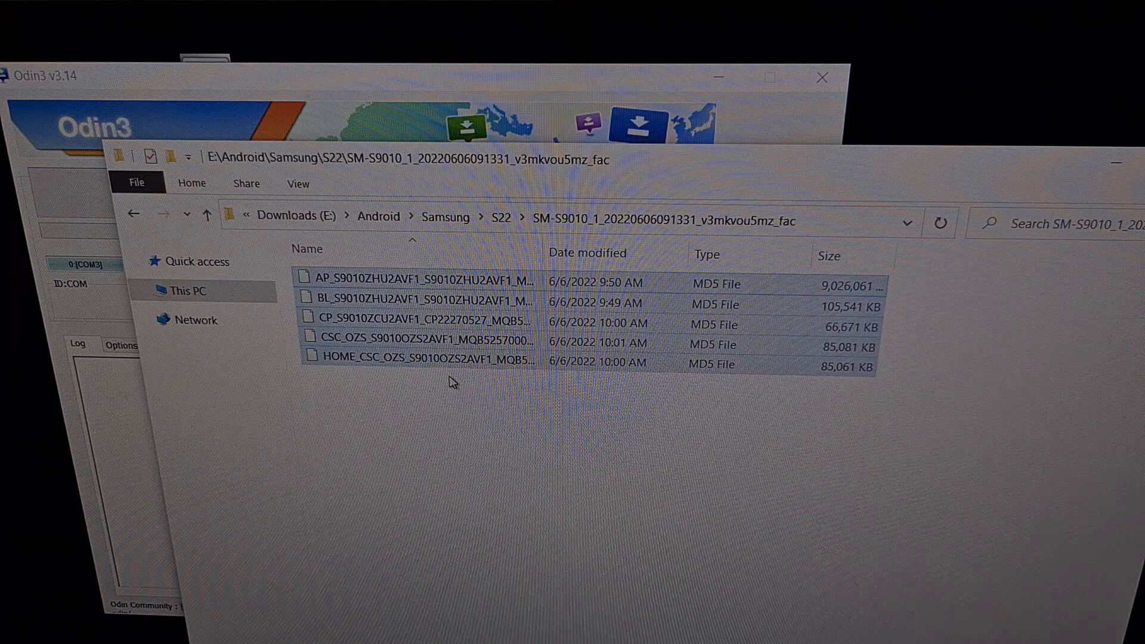
mouse_move(542, 327)
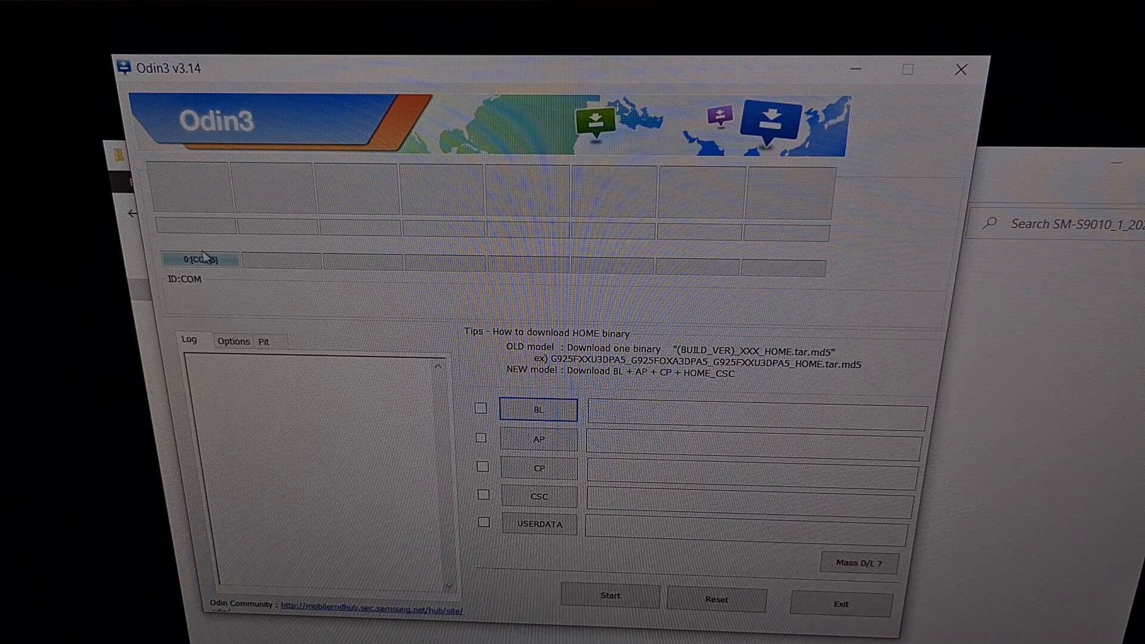
mouse_move(222, 278)
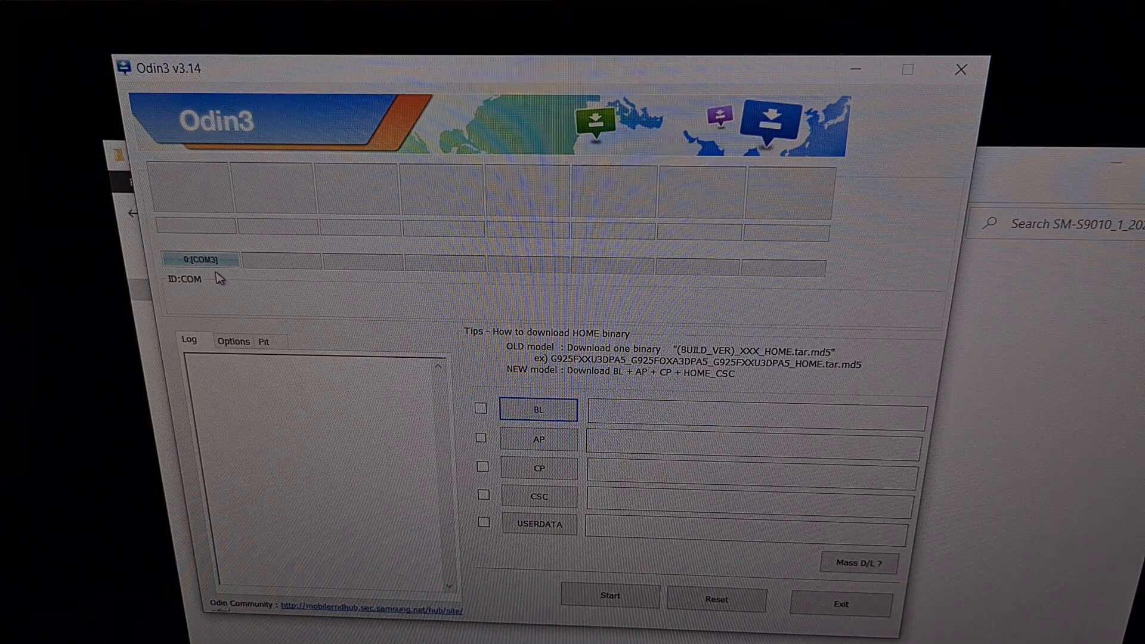
mouse_move(223, 261)
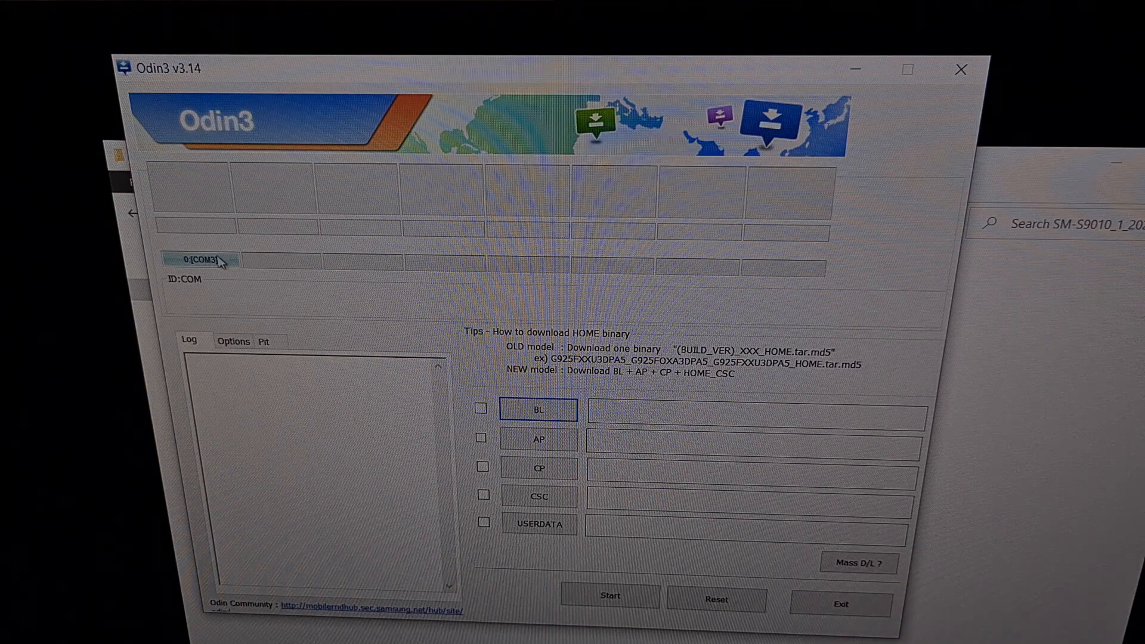
mouse_move(617, 266)
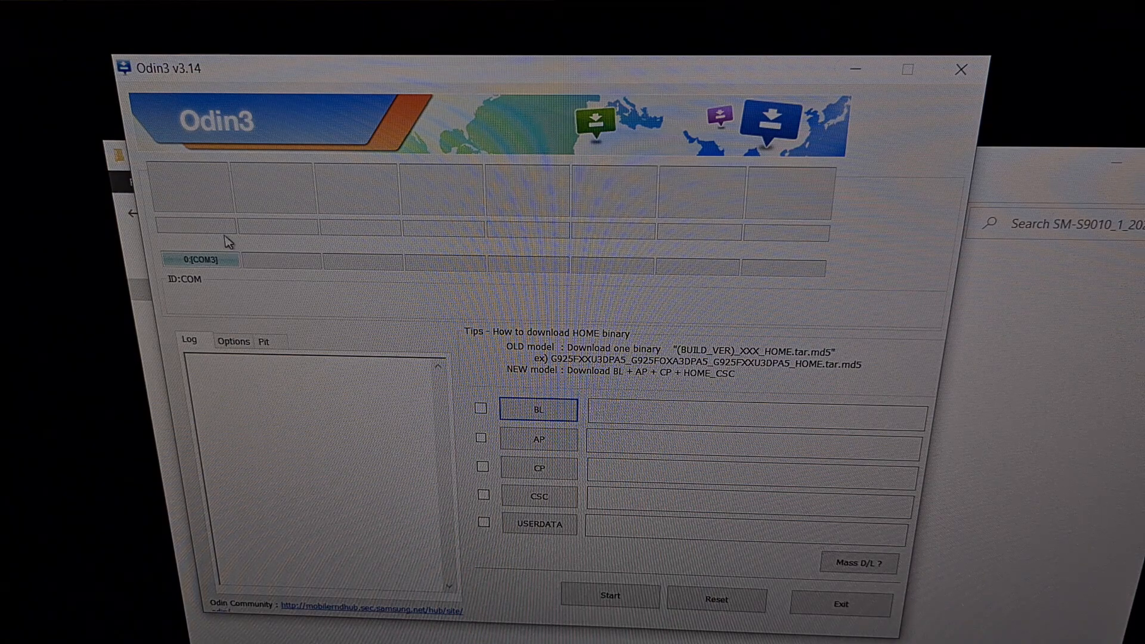
mouse_move(351, 274)
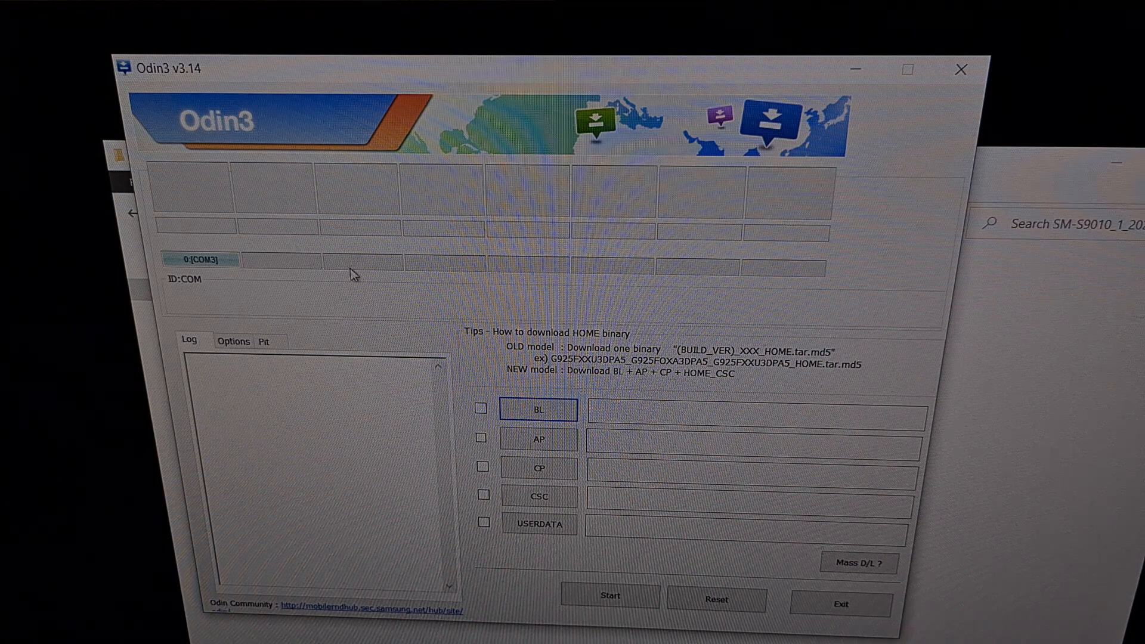
mouse_move(528, 372)
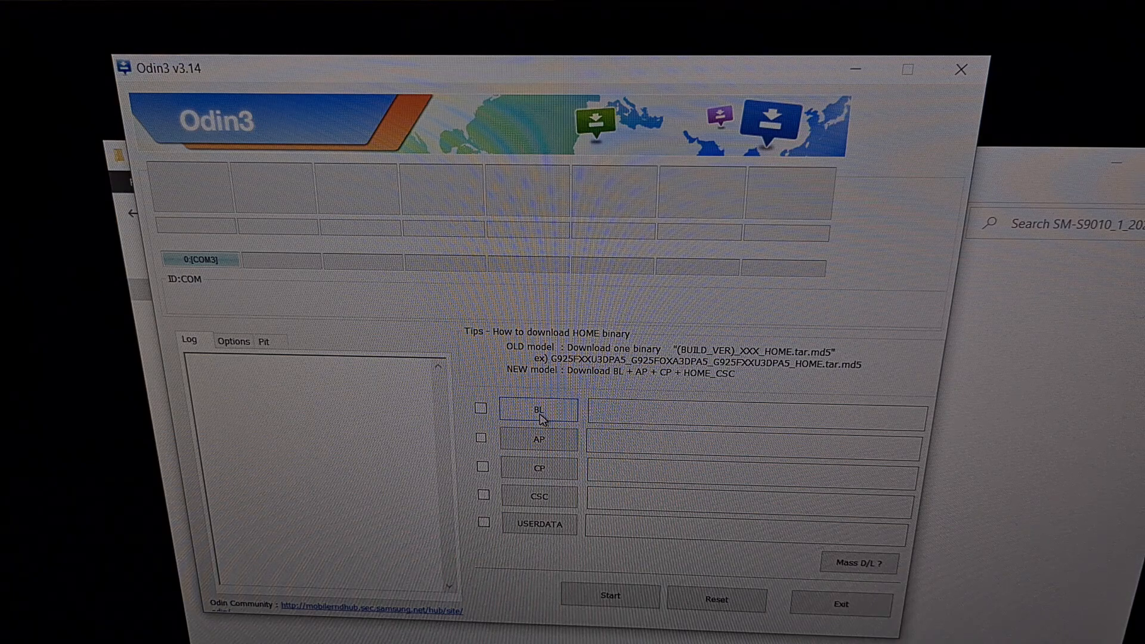
- Load the BL_...md5 bootloader and CP_...md5 modem files into Odin3 and let both MD5 checks pass
click(538, 410)
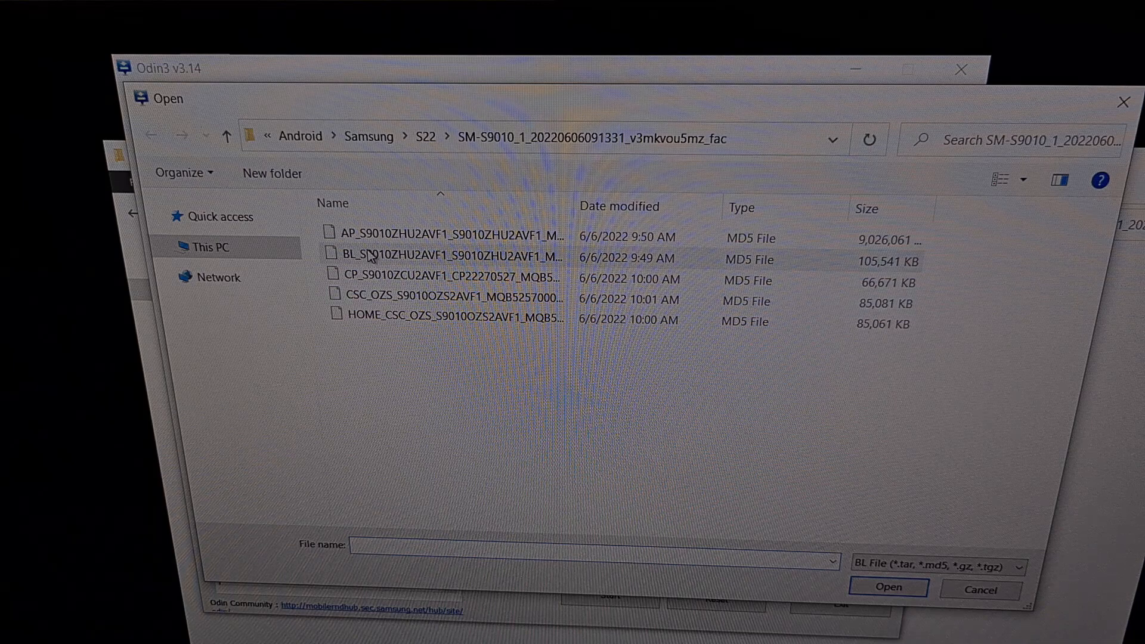
mouse_move(358, 257)
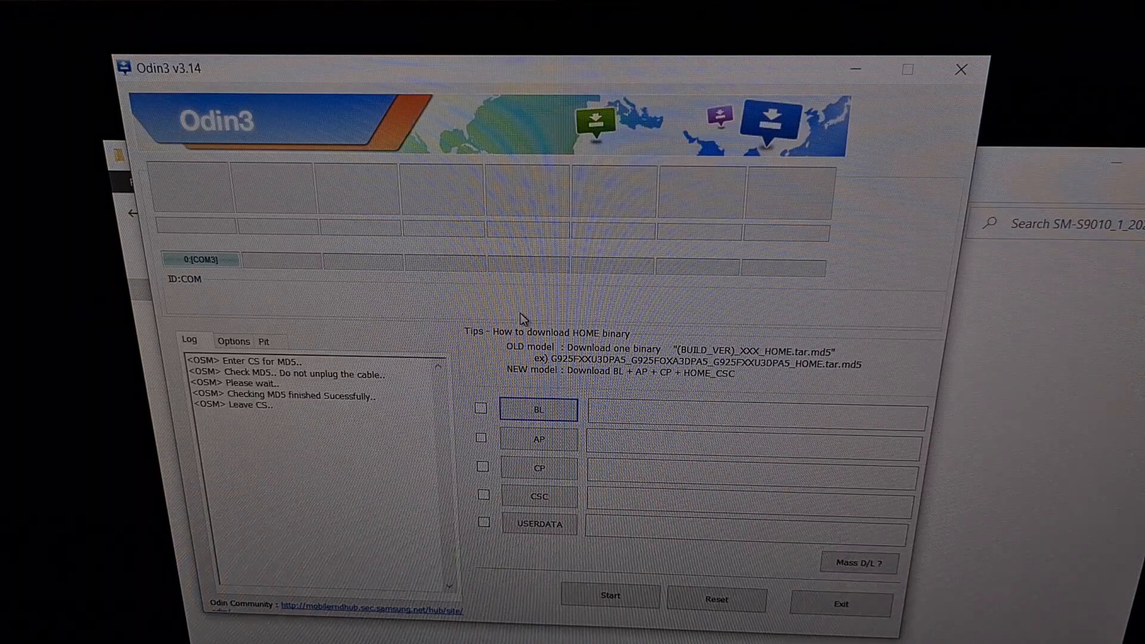
click(480, 407)
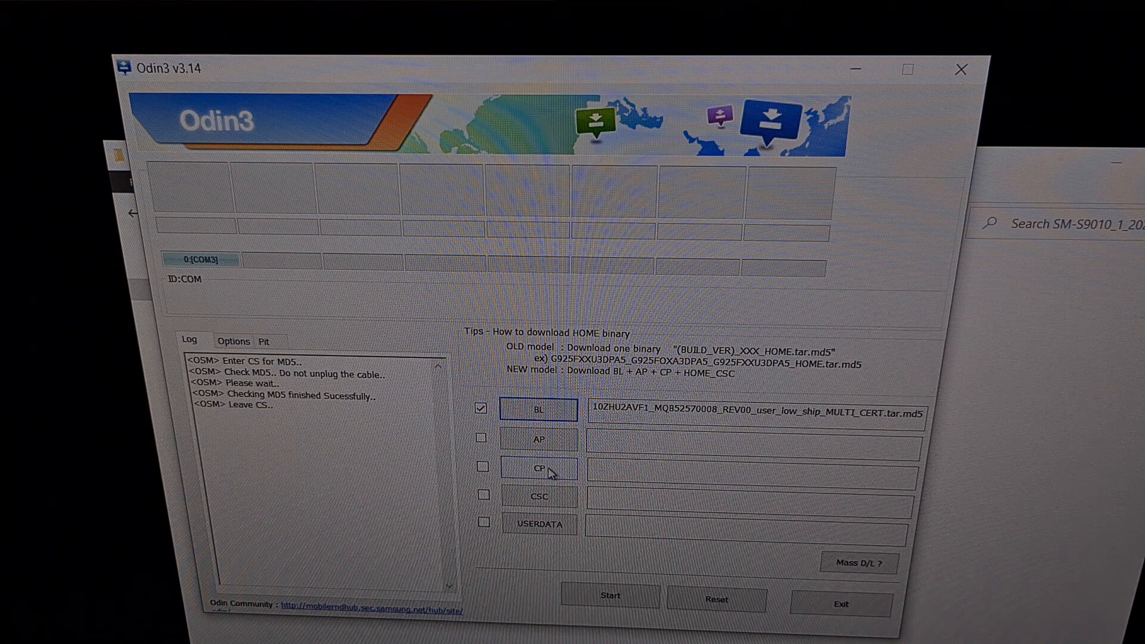
click(539, 468)
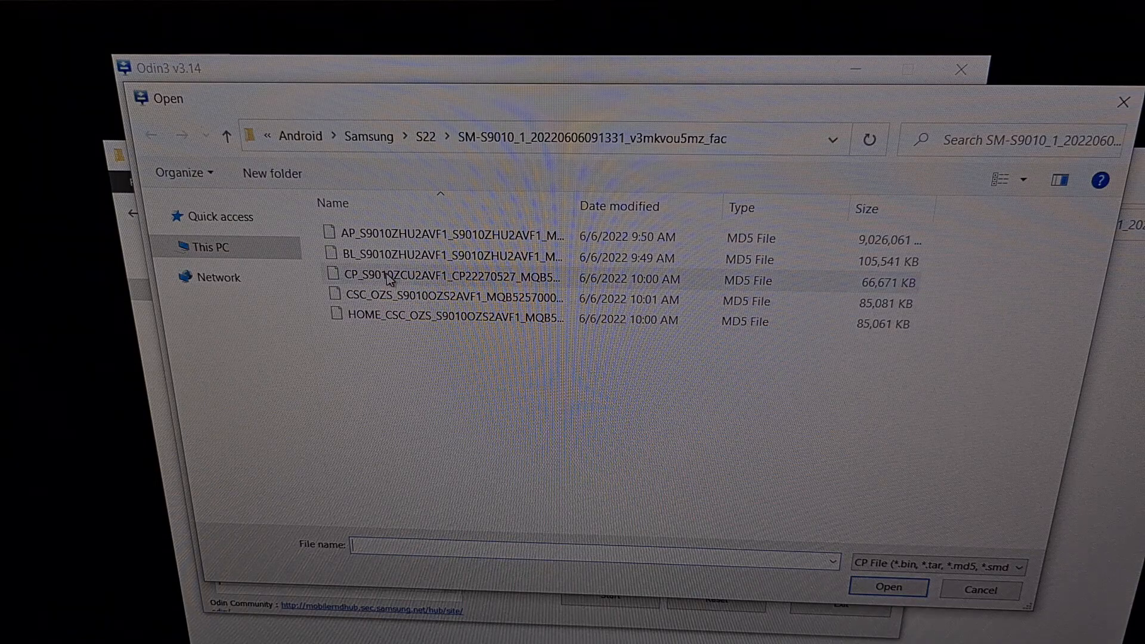
mouse_move(386, 275)
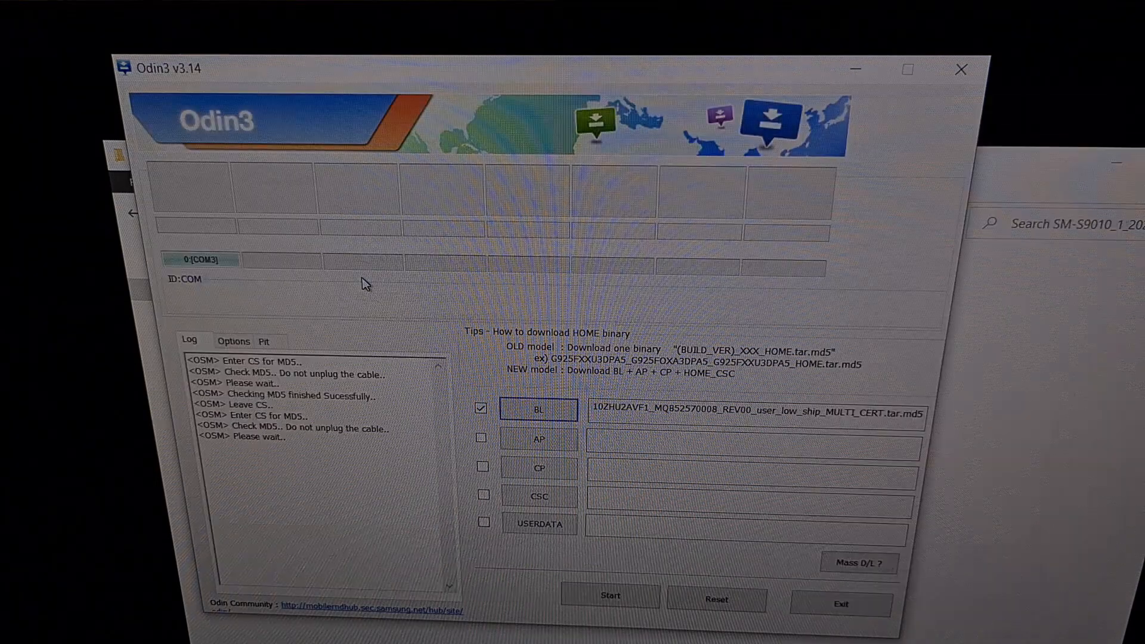
click(482, 466)
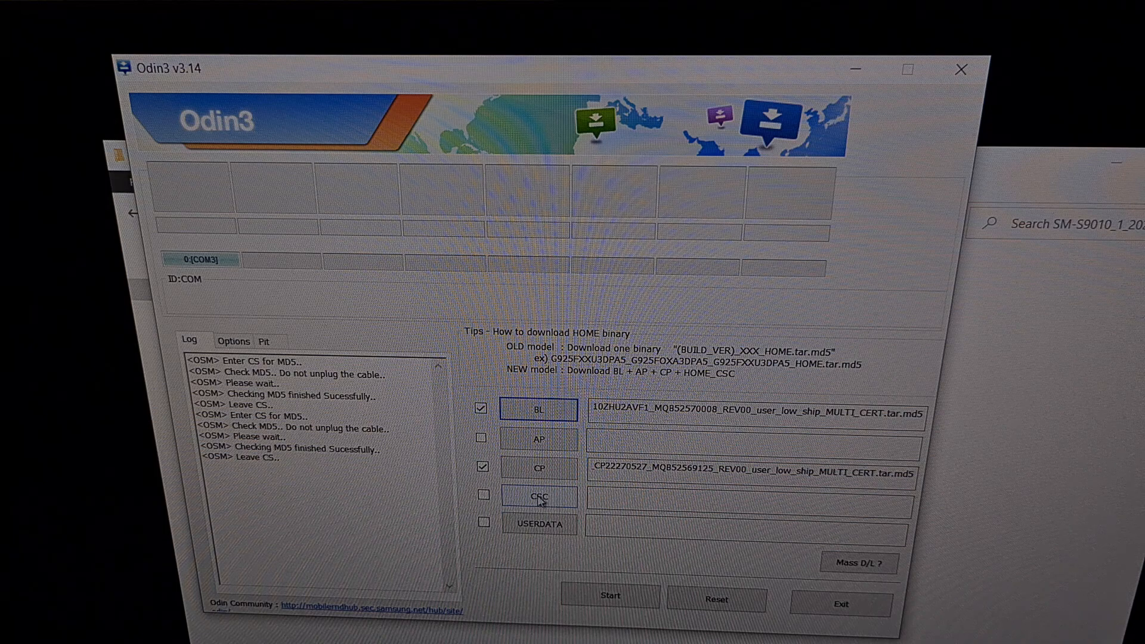
- Load the CSC_OZS_...md5 file into the CSC slot with its MD5 check passed
click(537, 496)
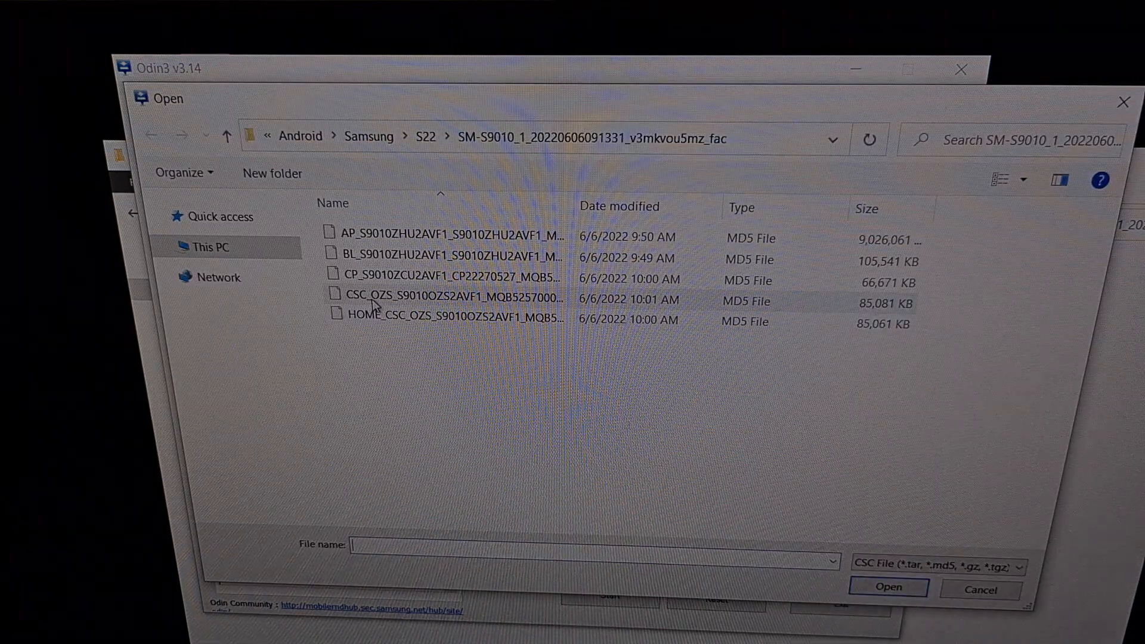
mouse_move(373, 298)
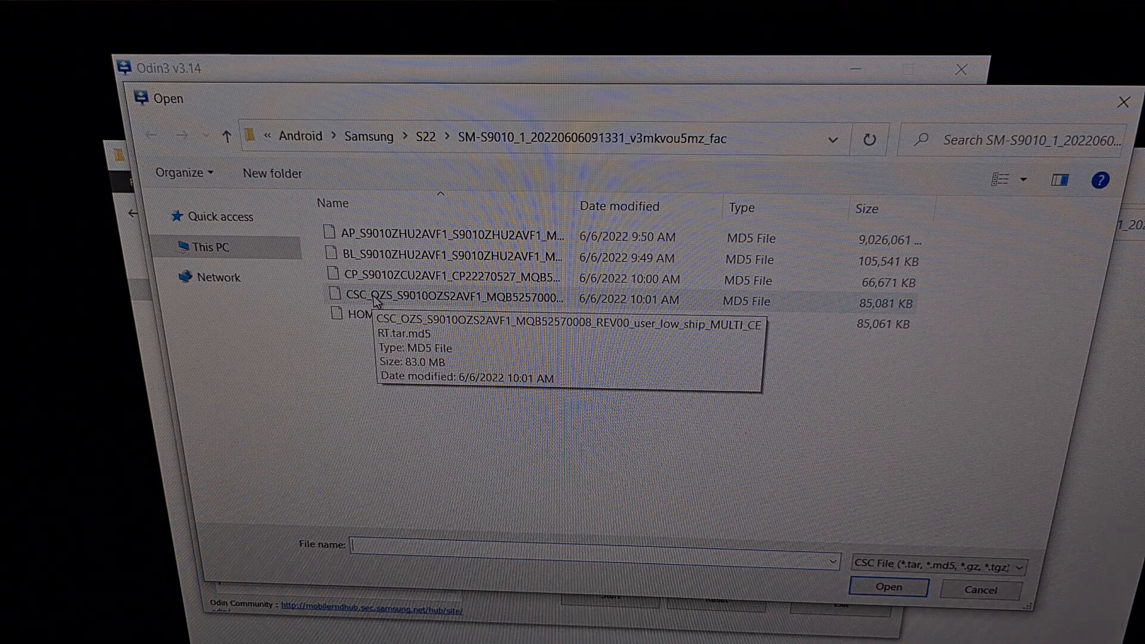
mouse_move(379, 320)
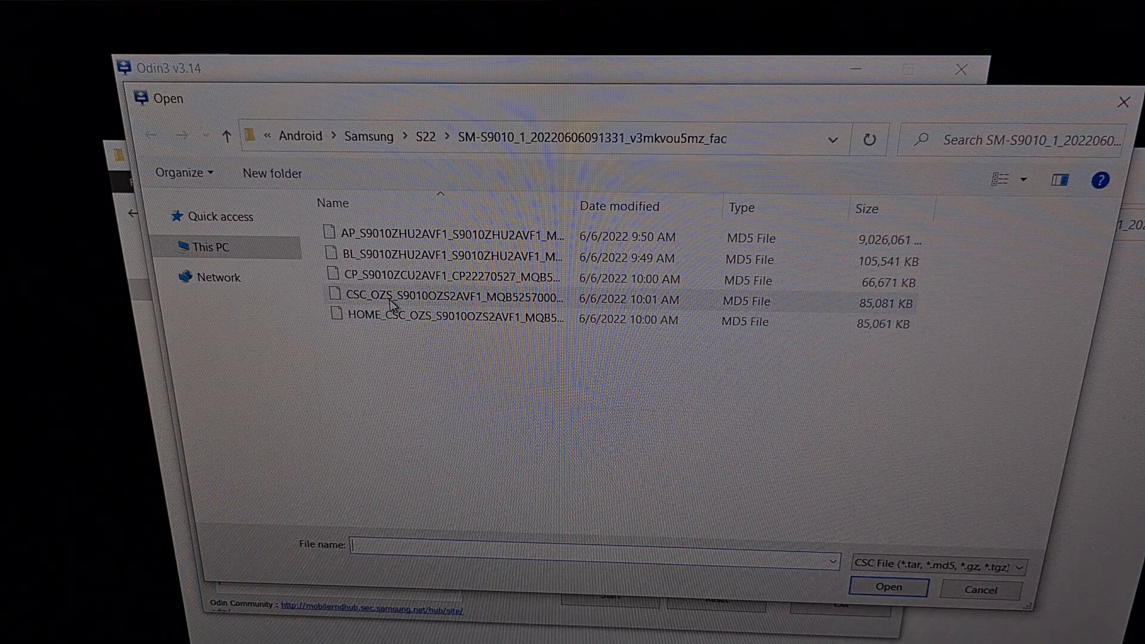
mouse_move(391, 298)
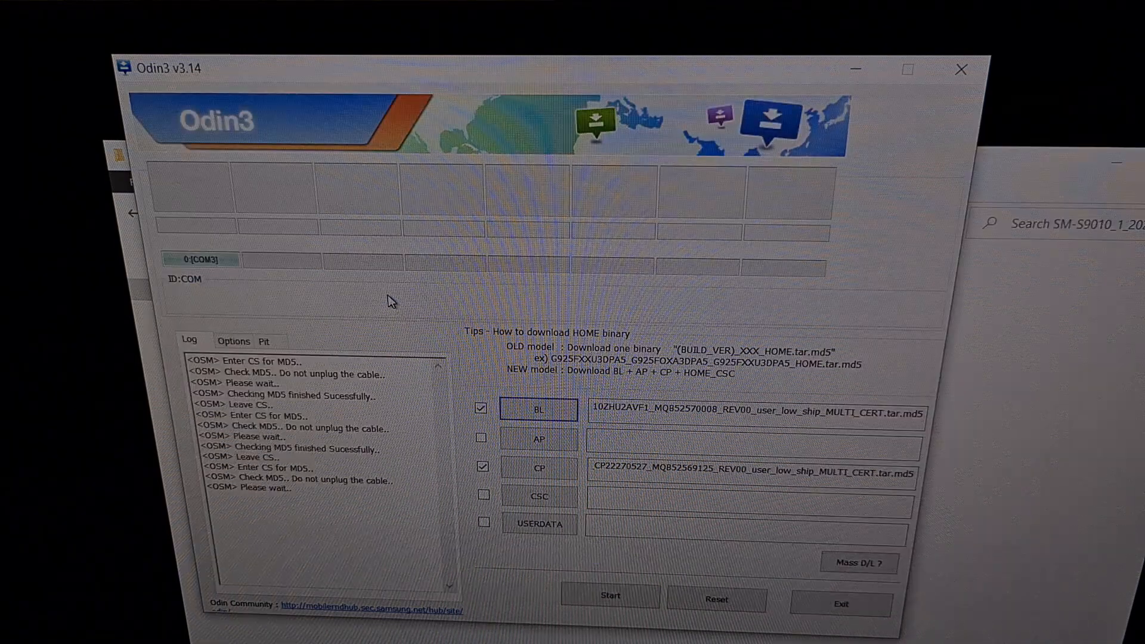
click(482, 495)
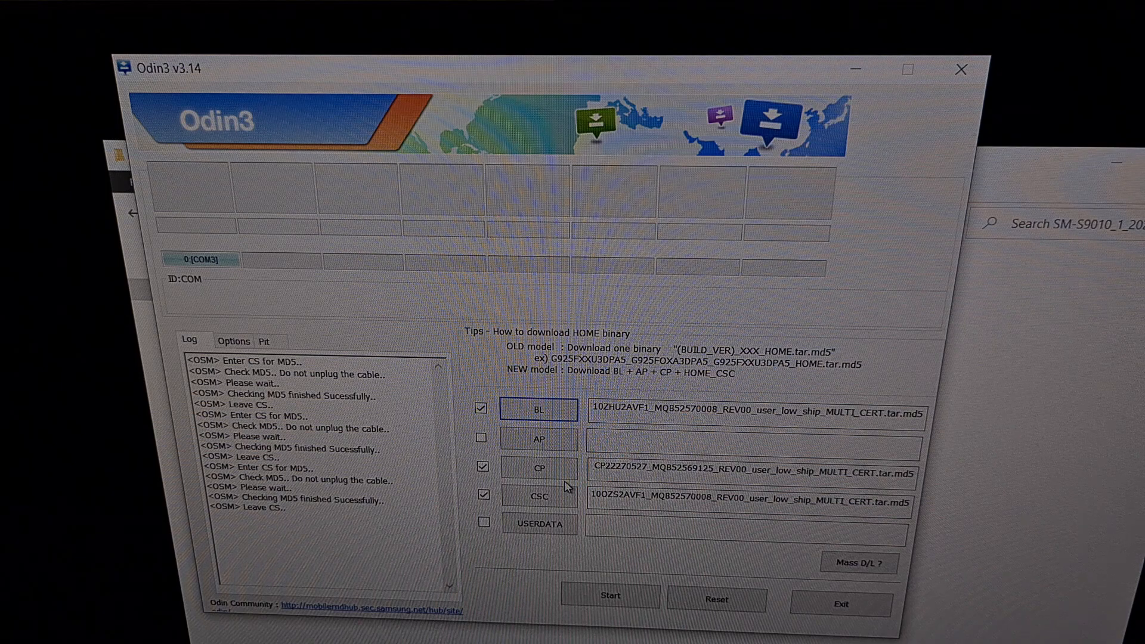
mouse_move(539, 439)
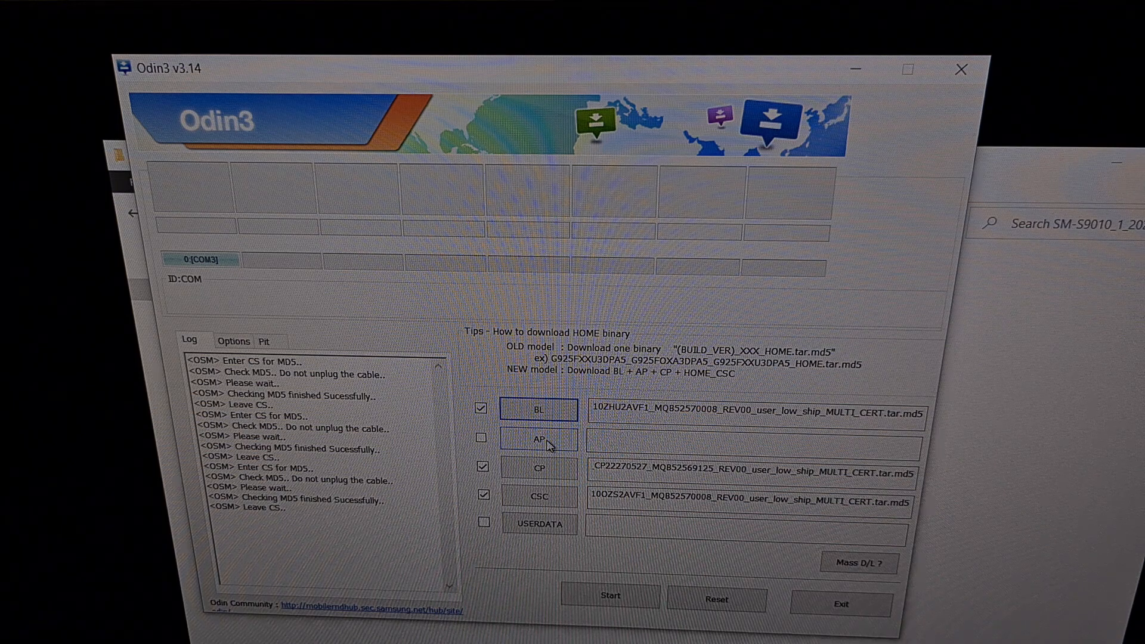
click(539, 440)
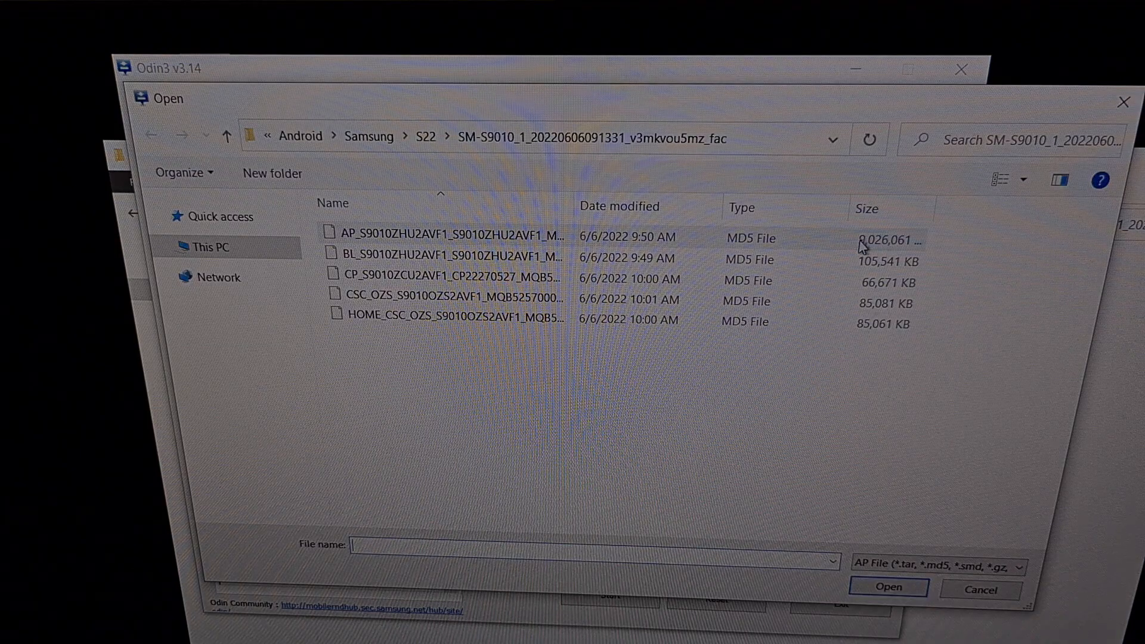
mouse_move(522, 245)
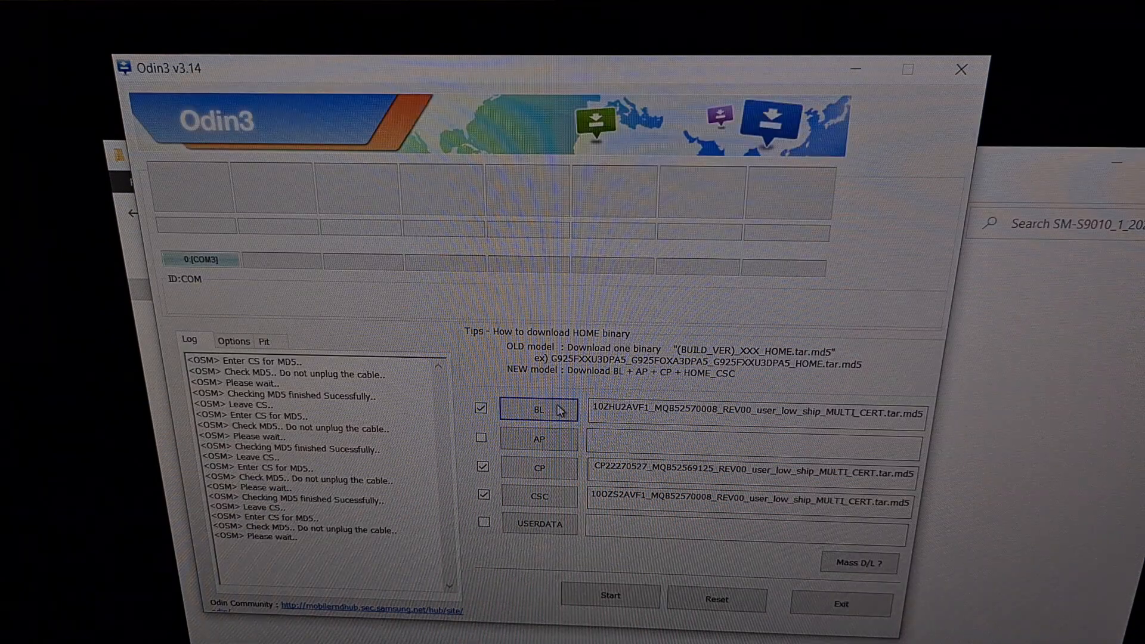
mouse_move(566, 446)
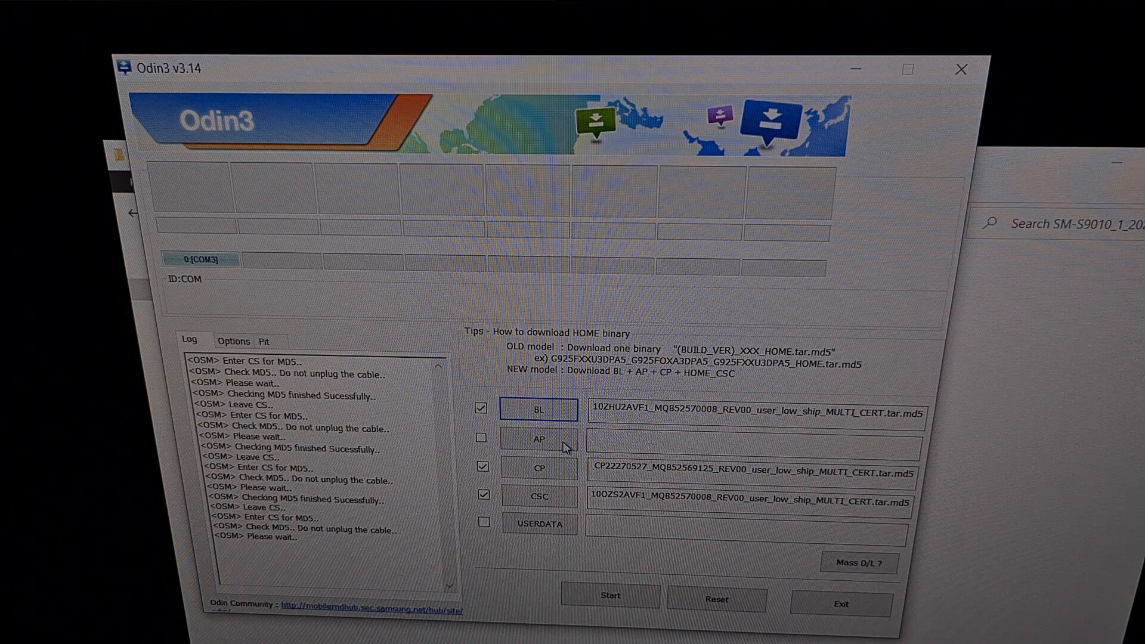
- Select the AP_S9010ZHU2AVF1 .md5 file for the AP slot and let Odin verify it
click(538, 439)
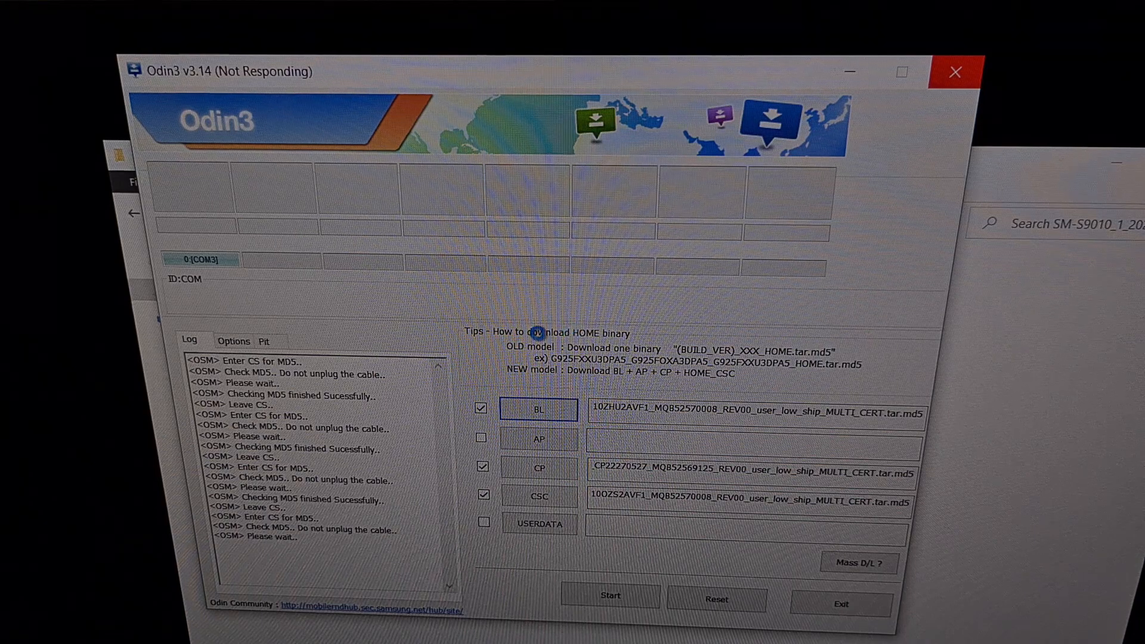
mouse_move(499, 350)
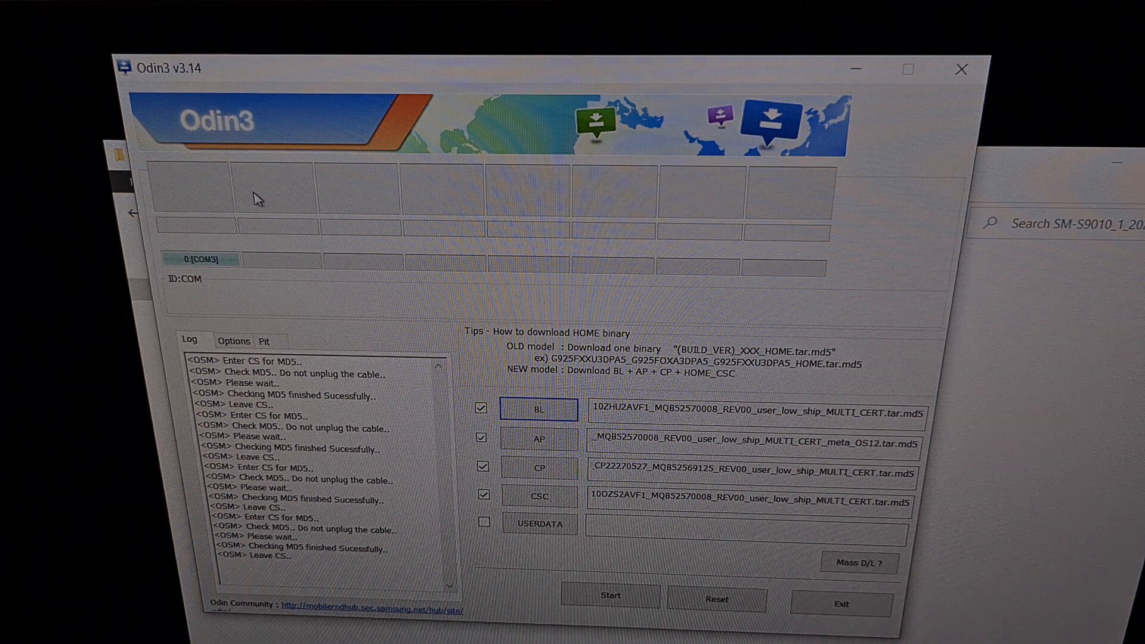
mouse_move(223, 272)
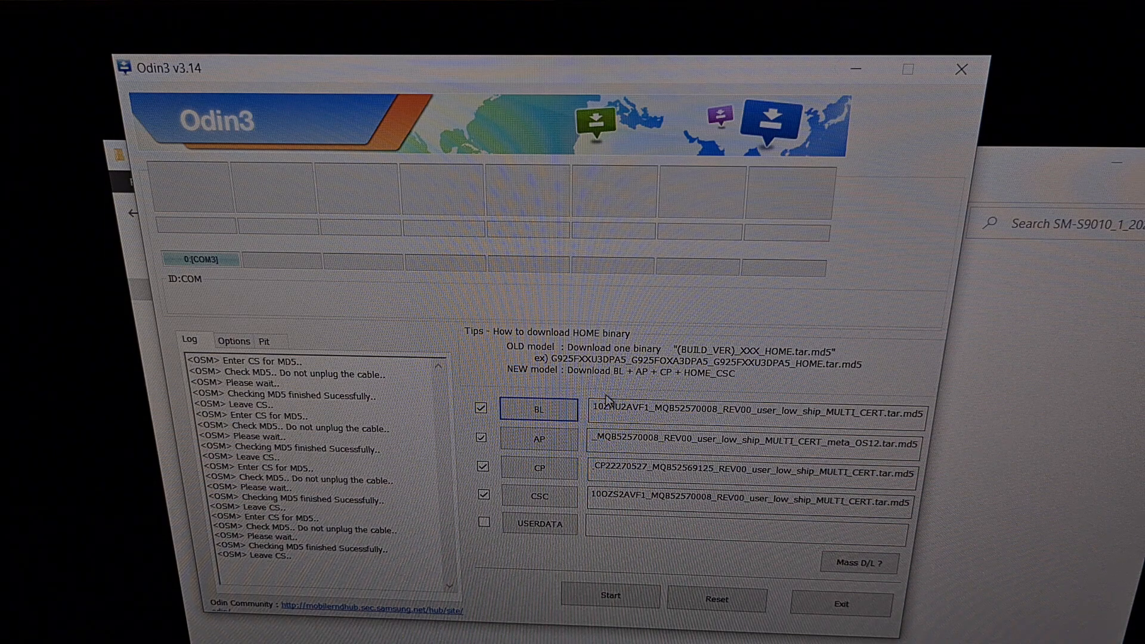
mouse_move(572, 285)
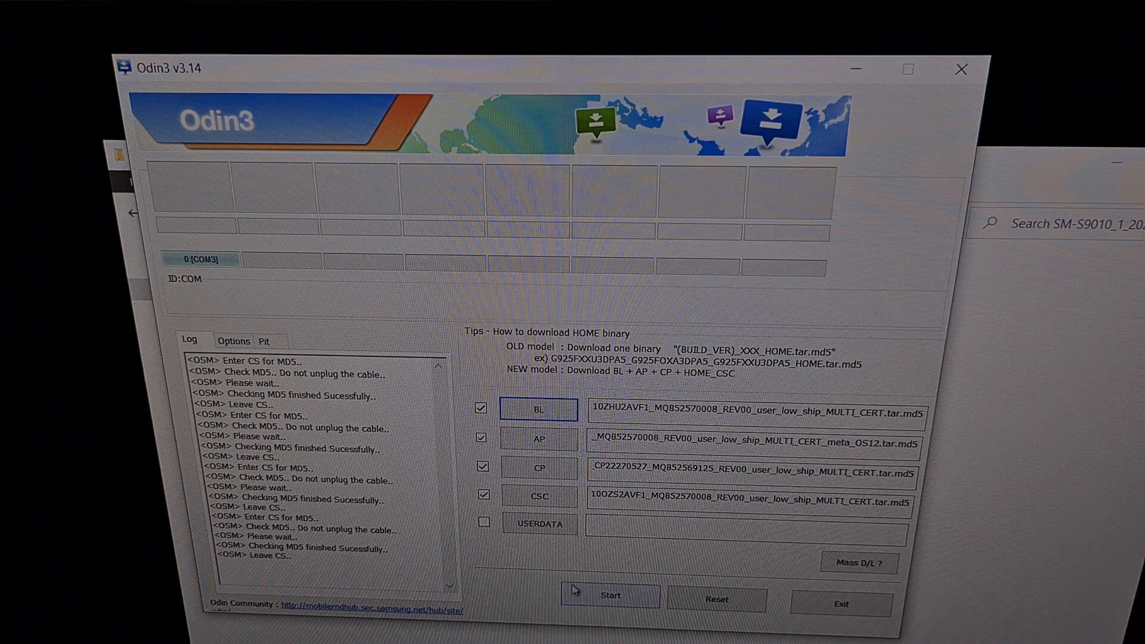
- Start flashing the loaded firmware so the log lists partitions being written up to super.img
click(609, 594)
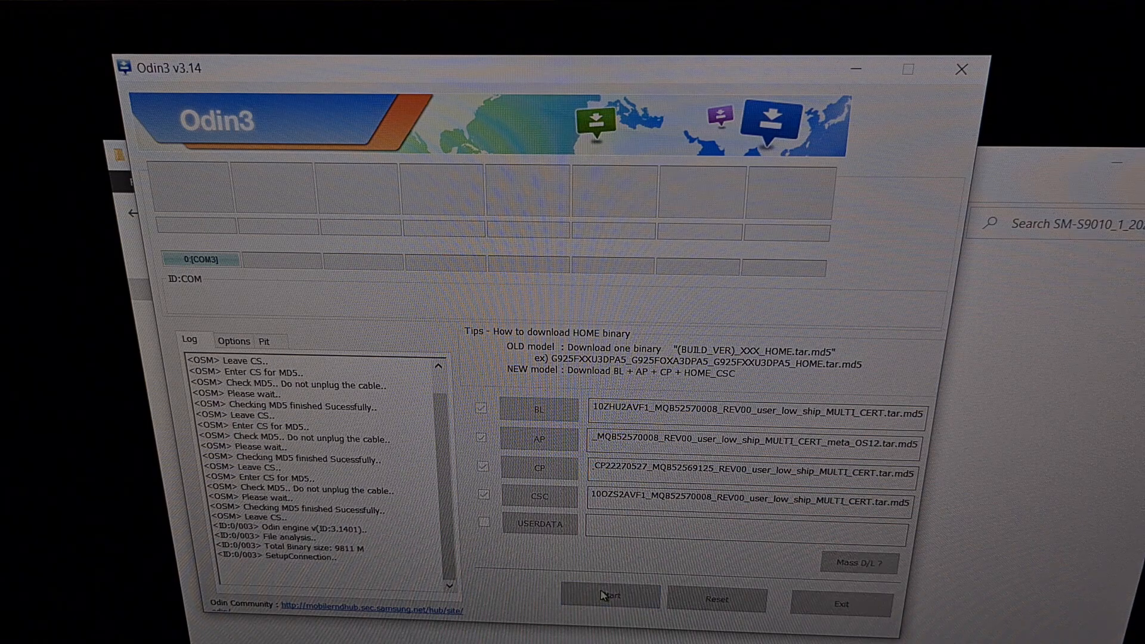
click(610, 595)
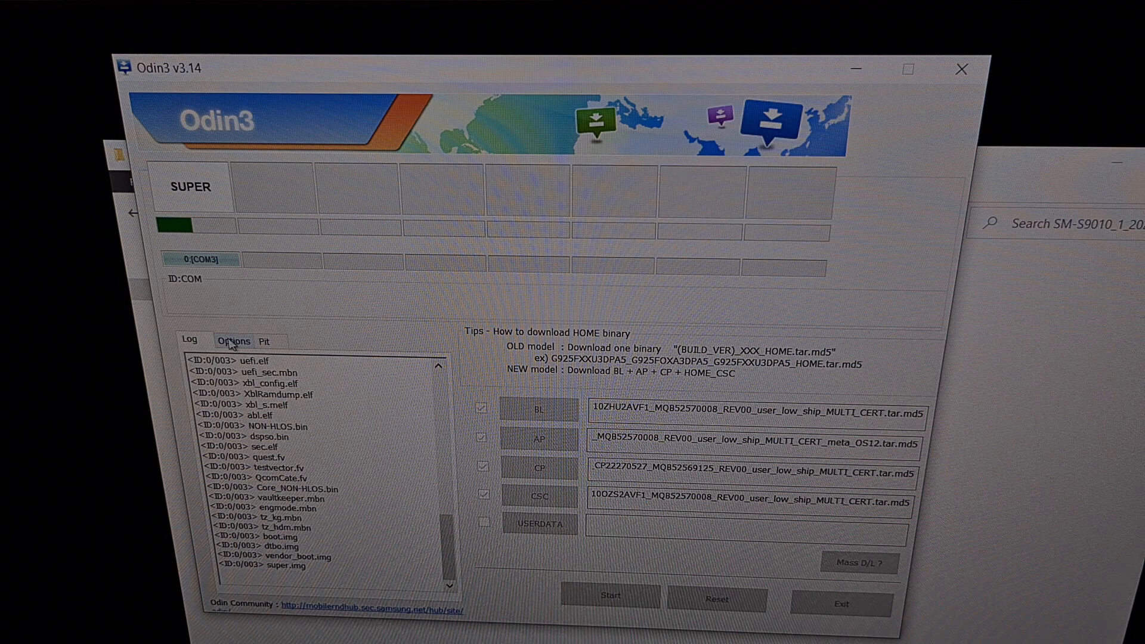
- Show the Options tab confirming Auto Reboot and F. Reset Time are enabled
click(234, 340)
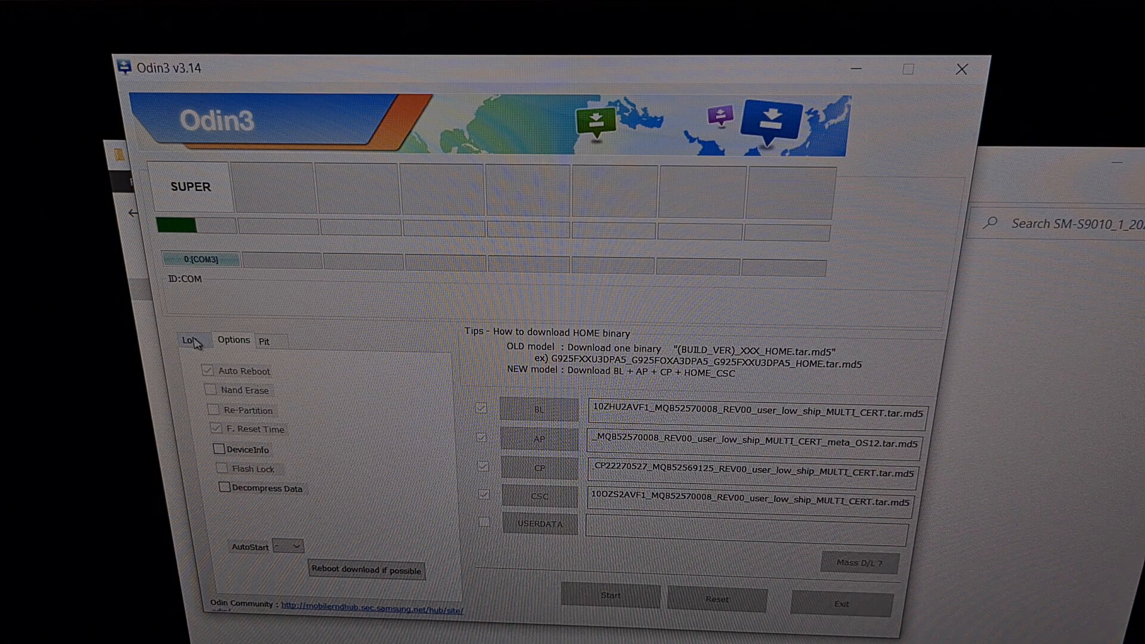
click(610, 593)
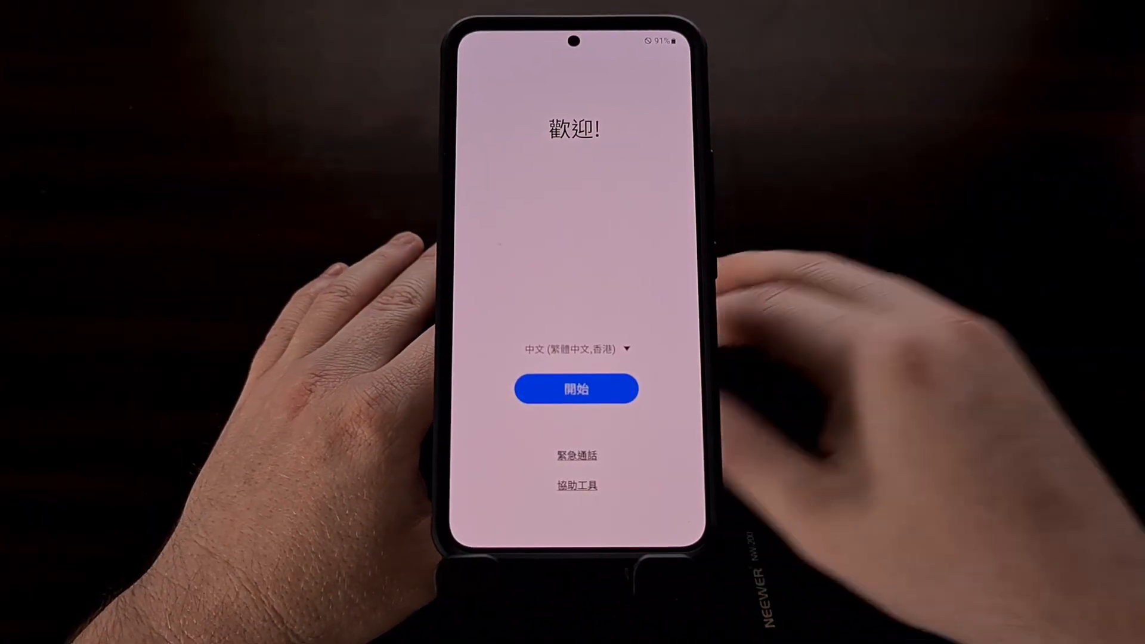
- Switch the setup wizard language to English (United States) and start setup
click(574, 348)
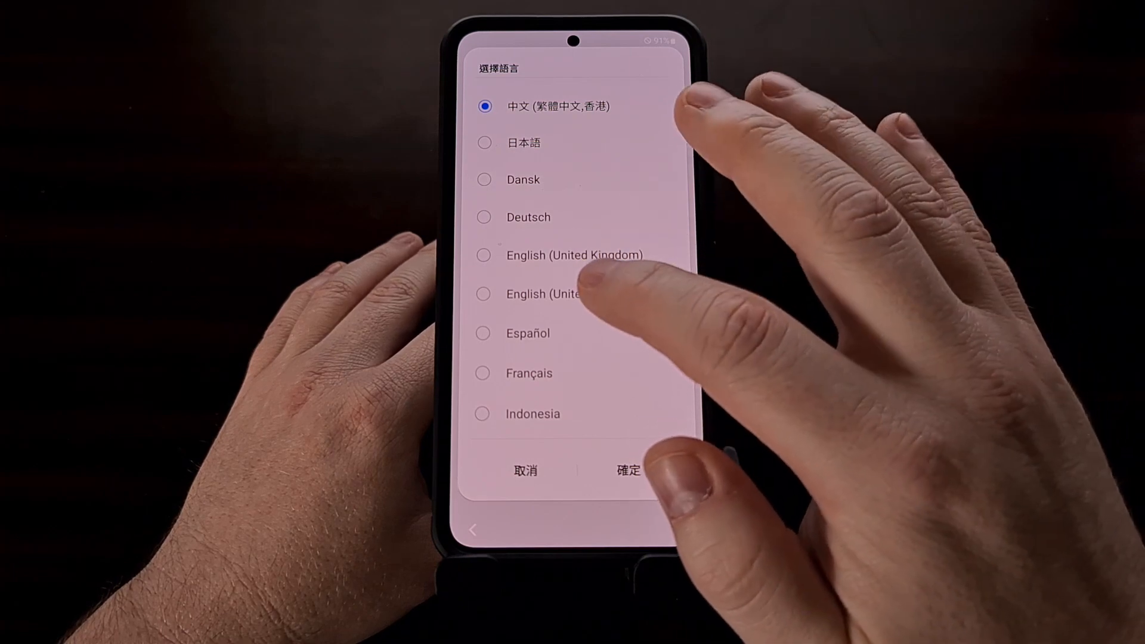
click(626, 470)
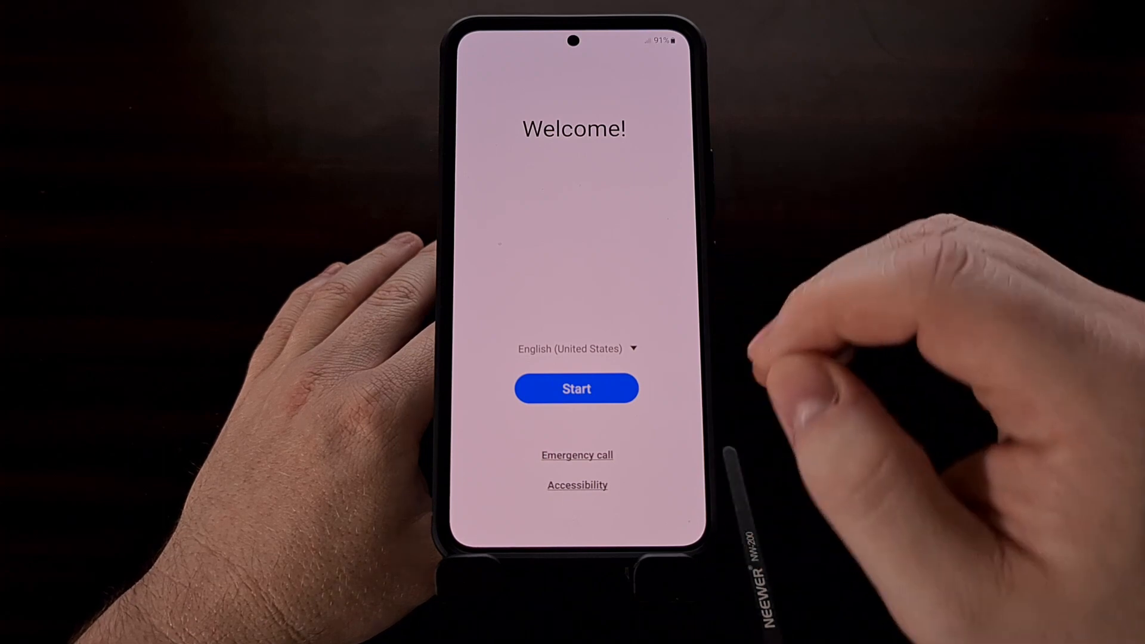
click(576, 388)
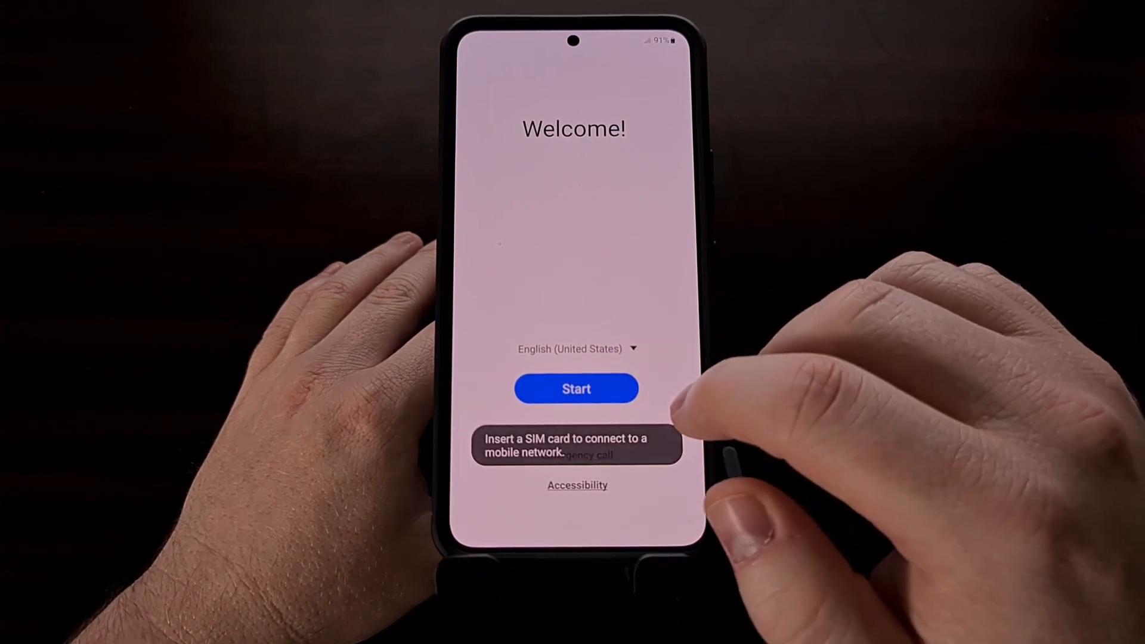
click(574, 387)
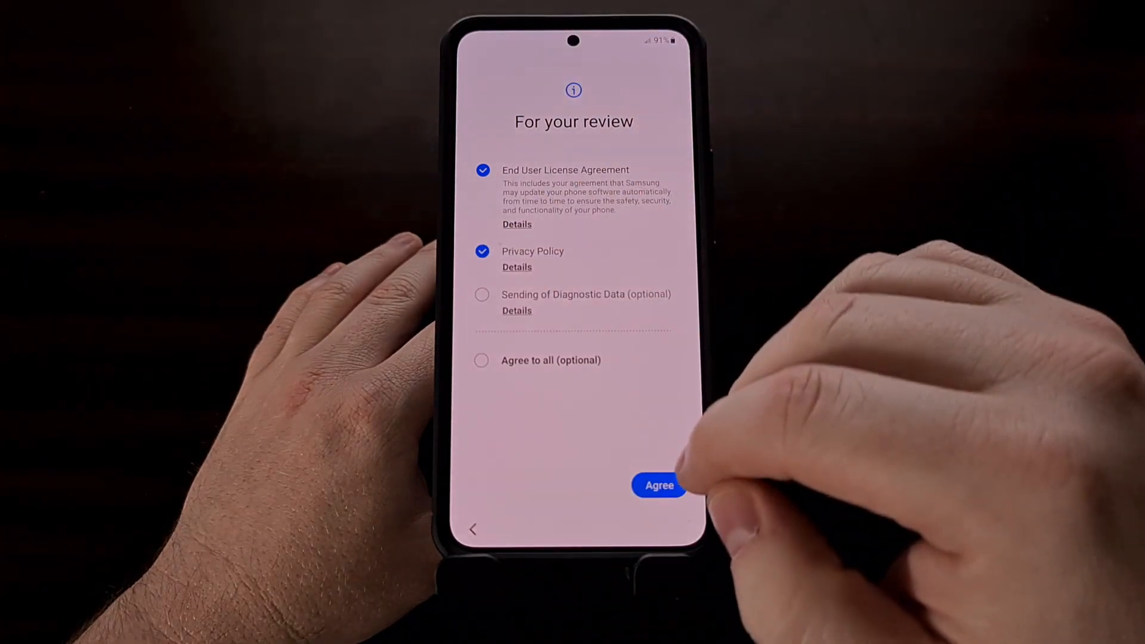
- Agree to the license and privacy terms and the app permission notices, reaching Wi-Fi selection
click(658, 486)
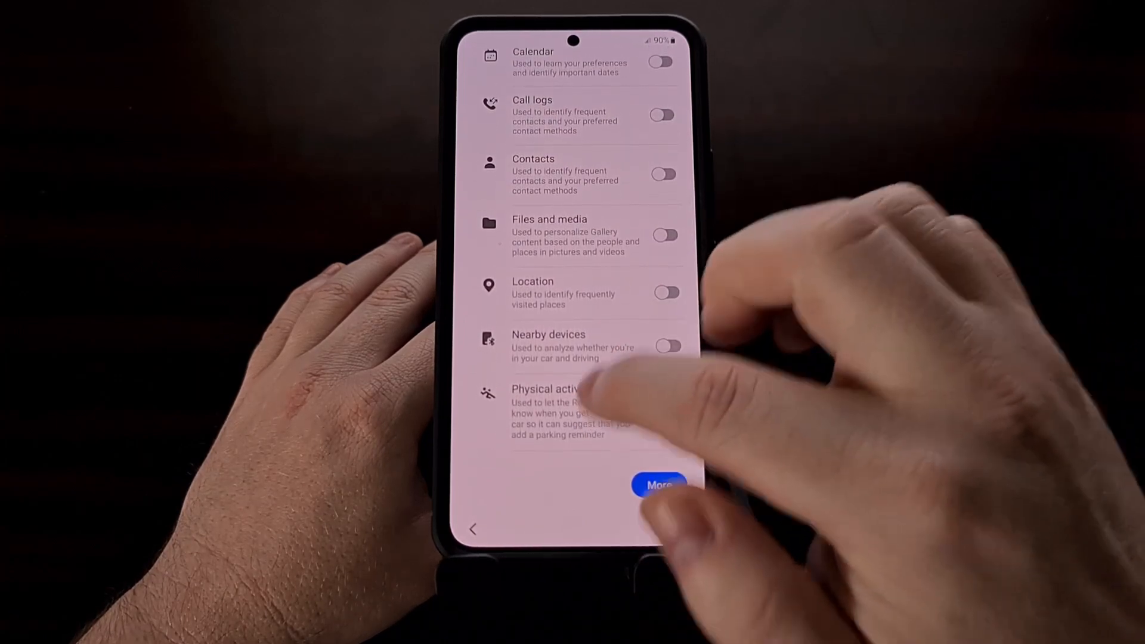
scroll(down, 3)
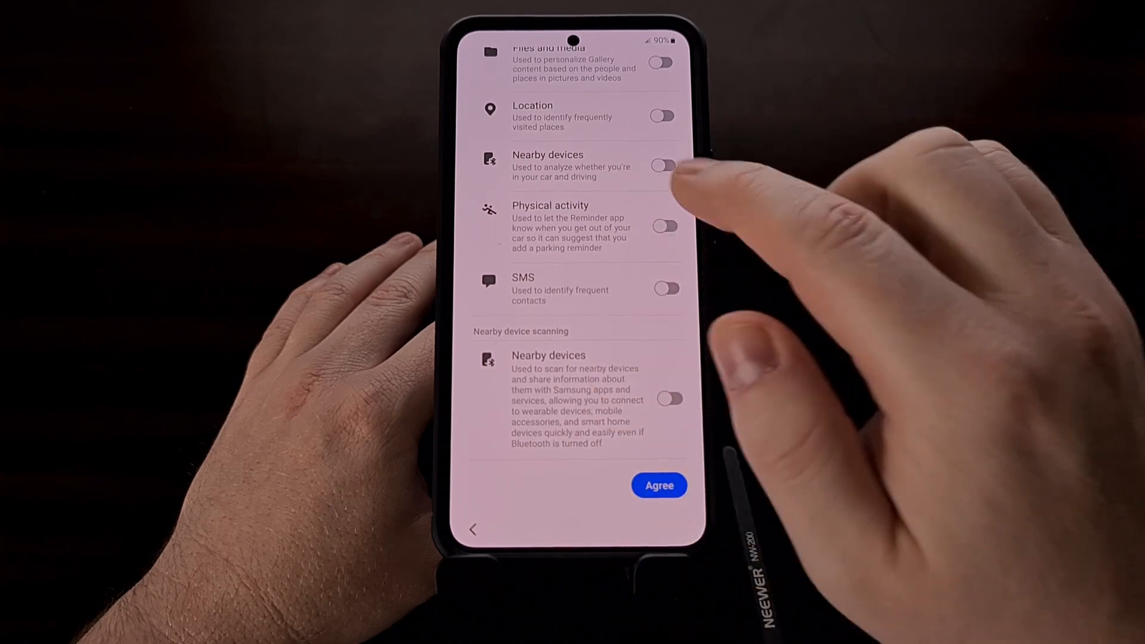
click(658, 485)
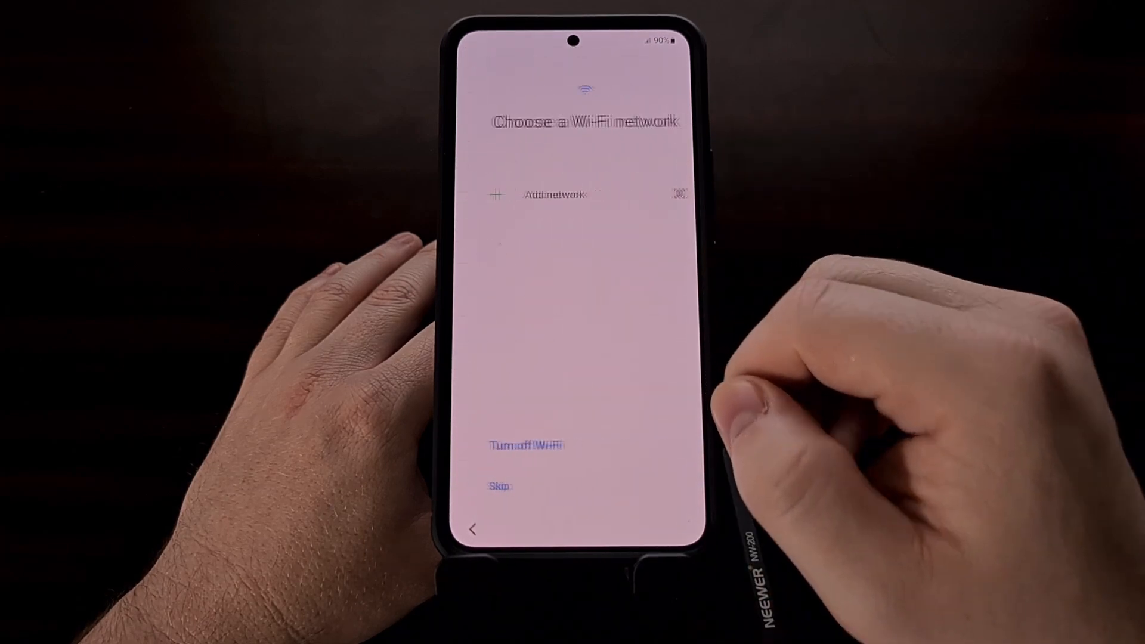
- Skip Wi-Fi and data copying and keep the shown date and time
click(499, 485)
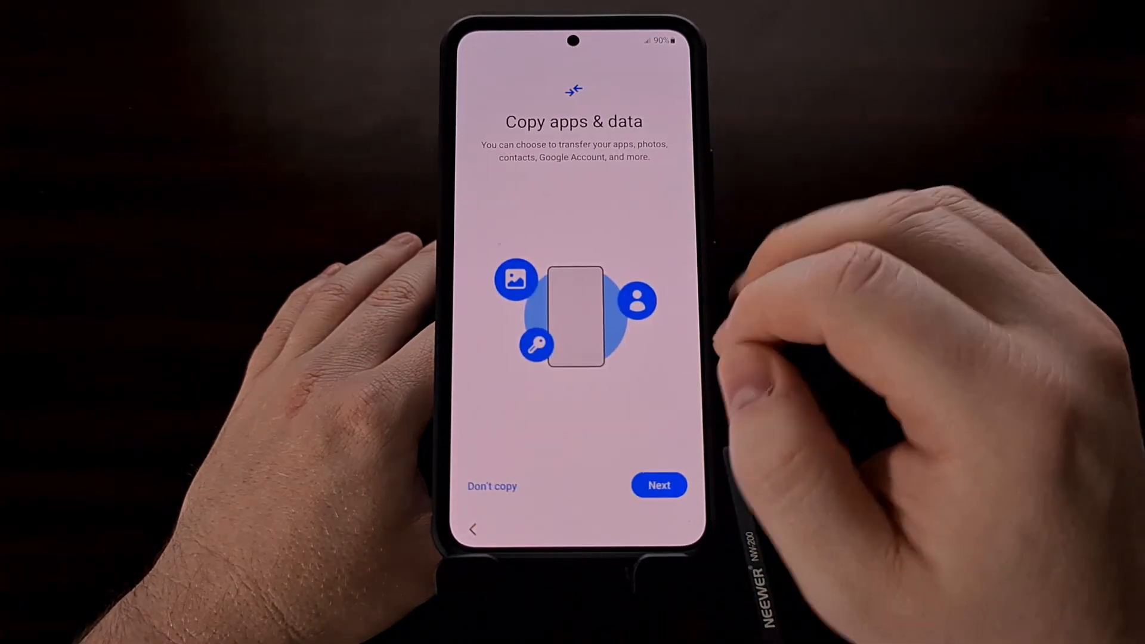
click(659, 484)
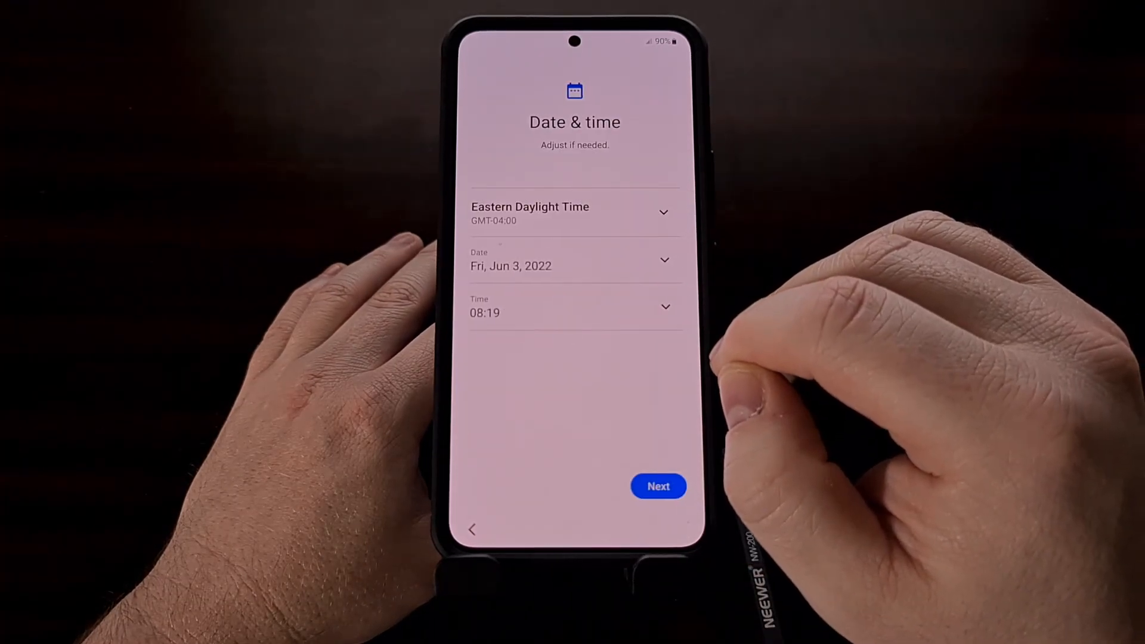
click(657, 485)
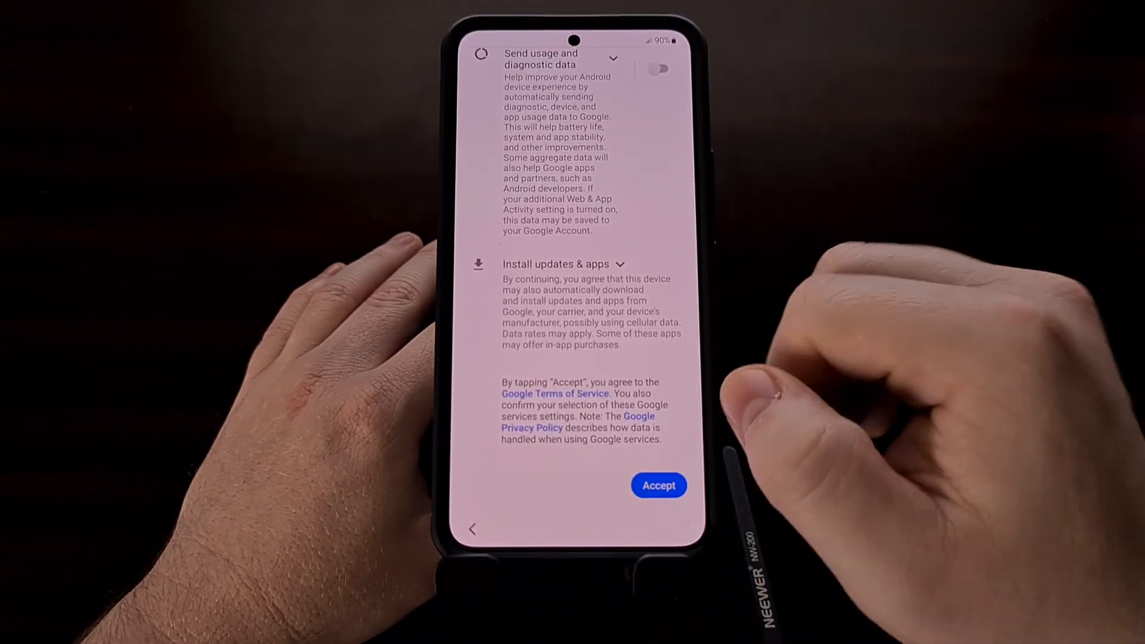
- Accept Google services, skip the screen lock and skip Samsung account sign-in
click(659, 485)
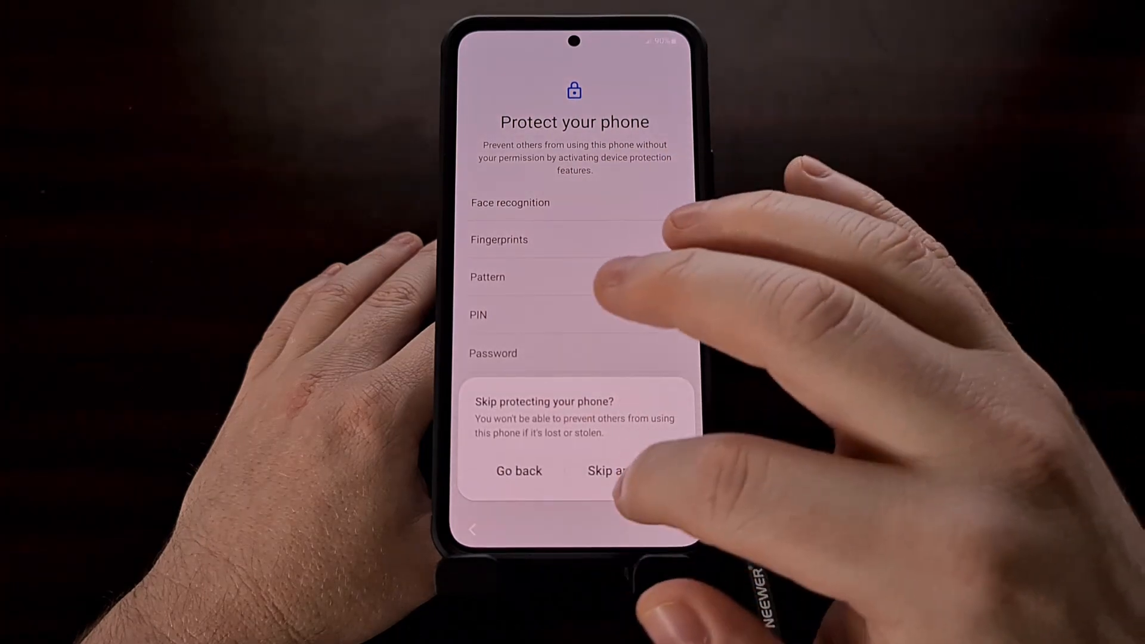
click(606, 470)
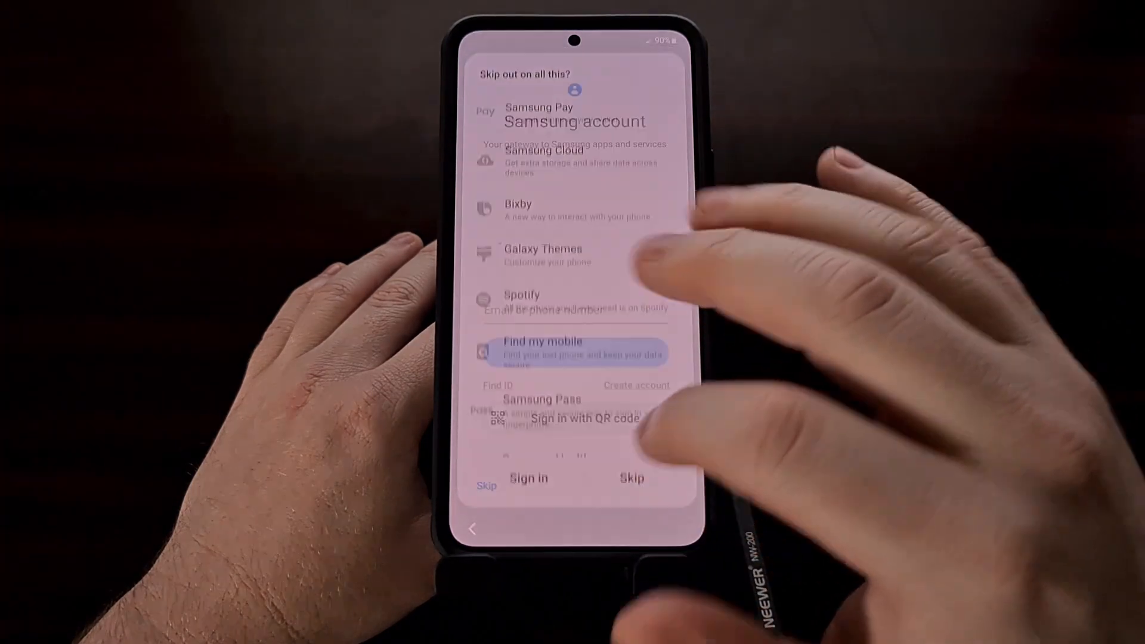
click(631, 478)
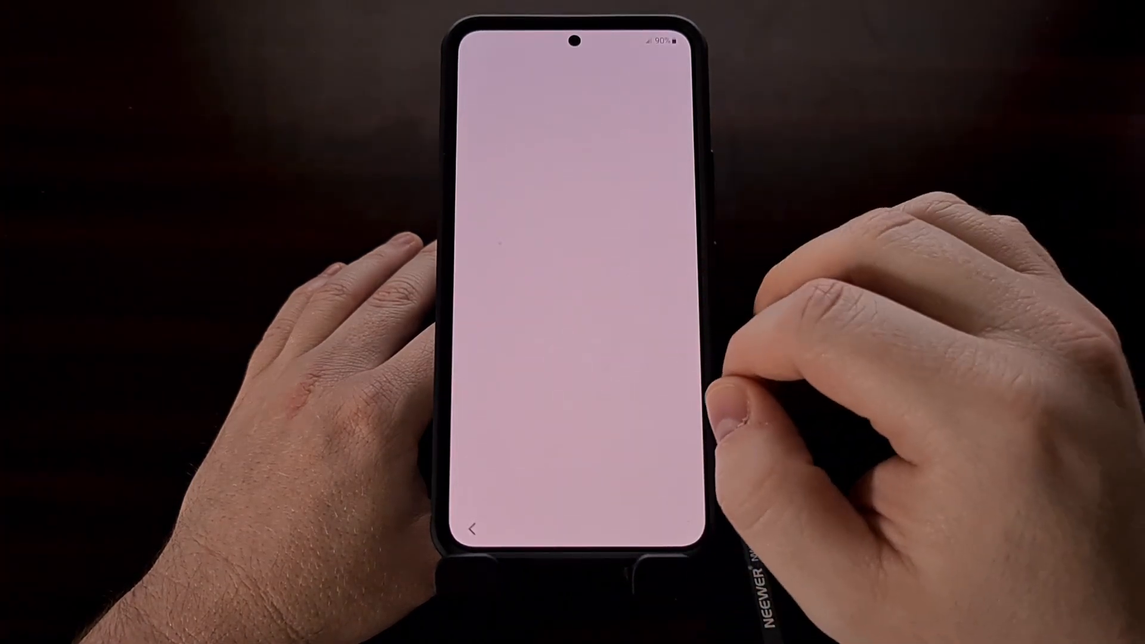